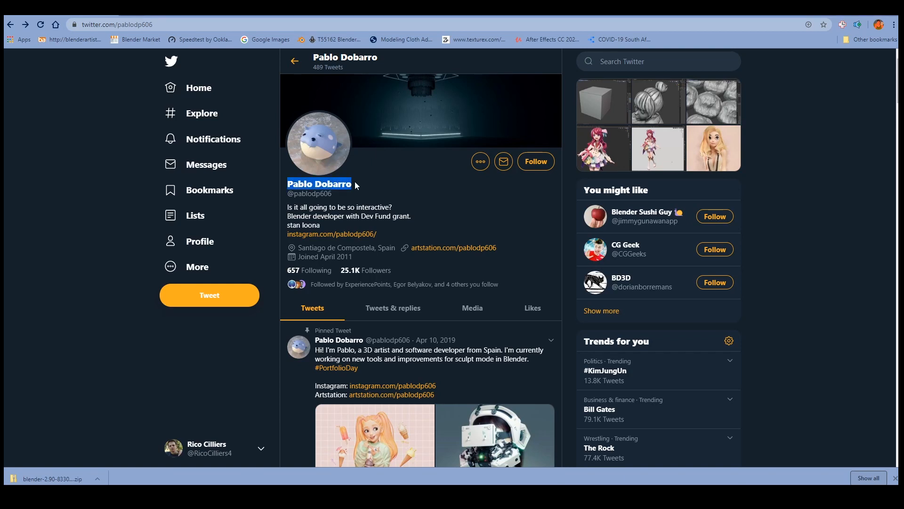
pyautogui.moveTo(332, 118)
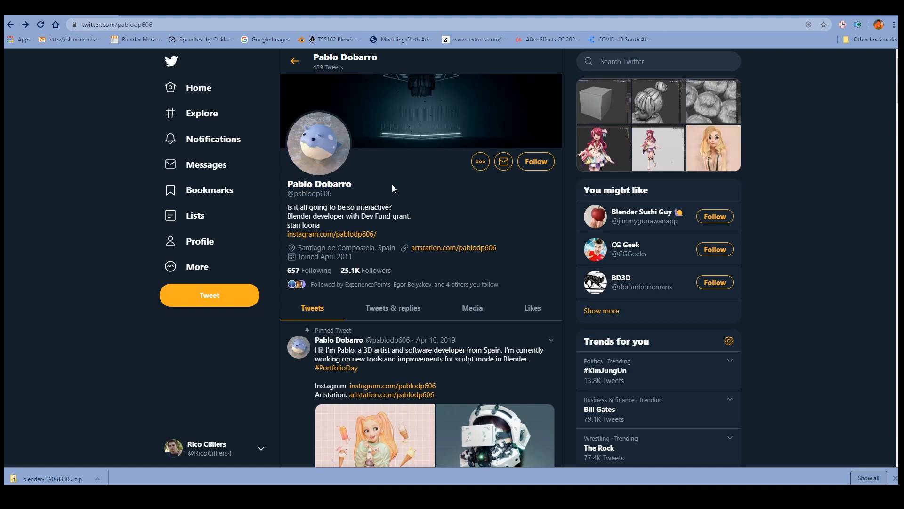
# - Scroll the Blender daily builds page listing 2.83 Beta and 2.90 Alpha for Windows
pyautogui.scroll(-3)
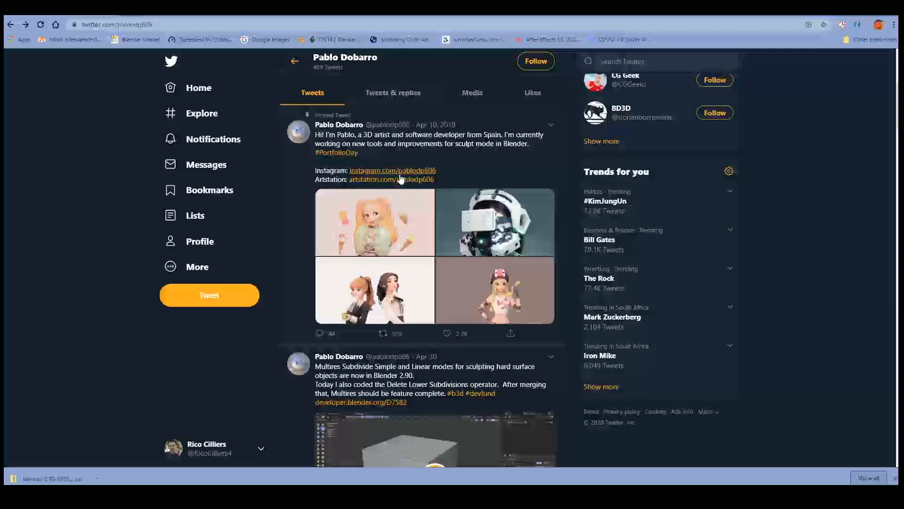
pyautogui.scroll(-3)
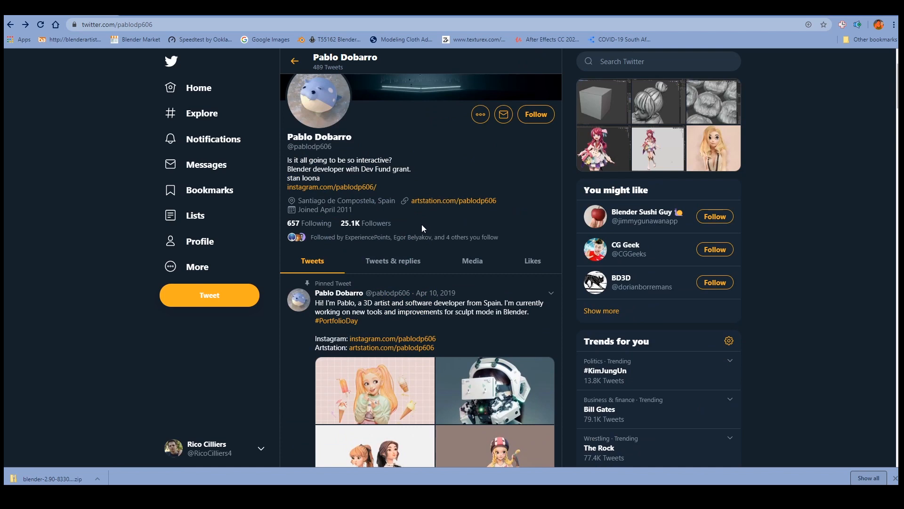
pyautogui.moveTo(427, 226)
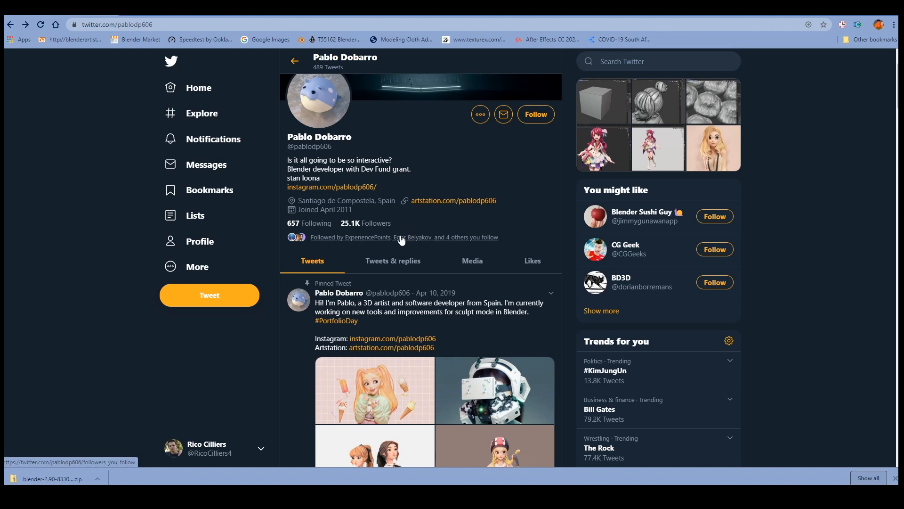
pyautogui.moveTo(427, 228)
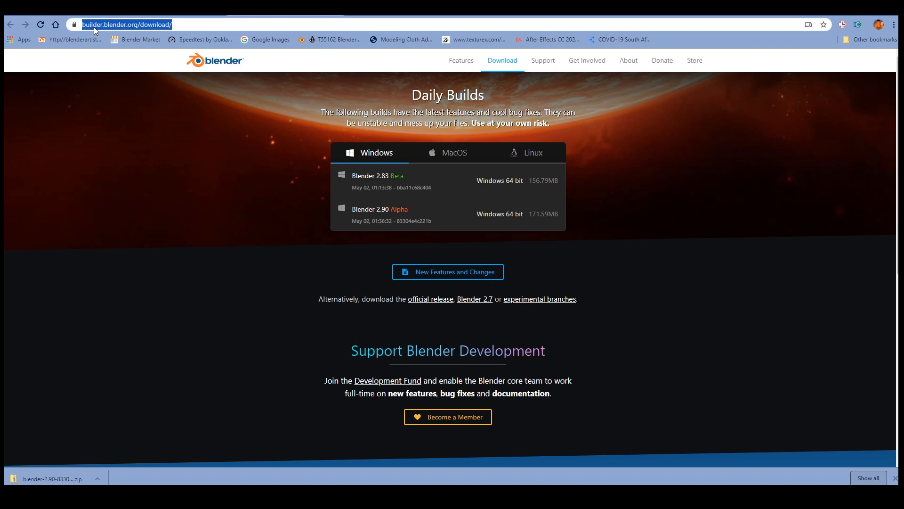
pyautogui.moveTo(213, 192)
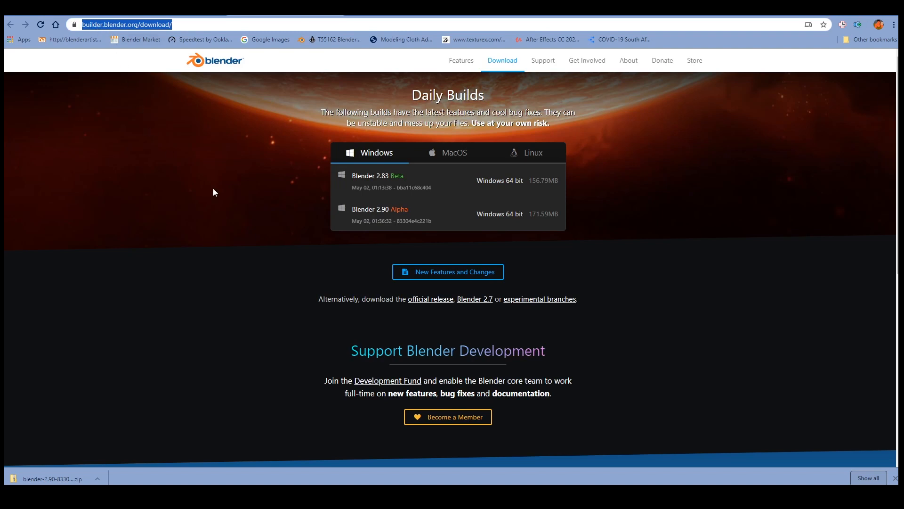
pyautogui.moveTo(383, 215)
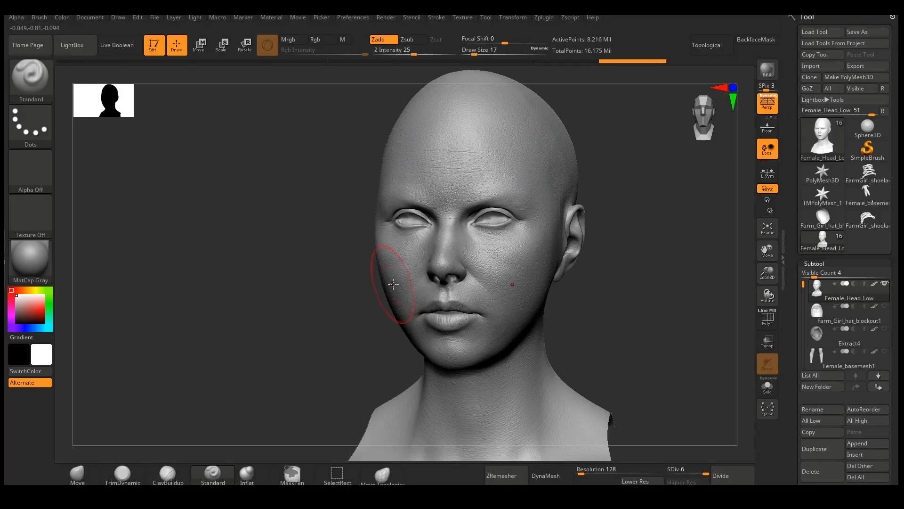
pyautogui.moveTo(455, 208)
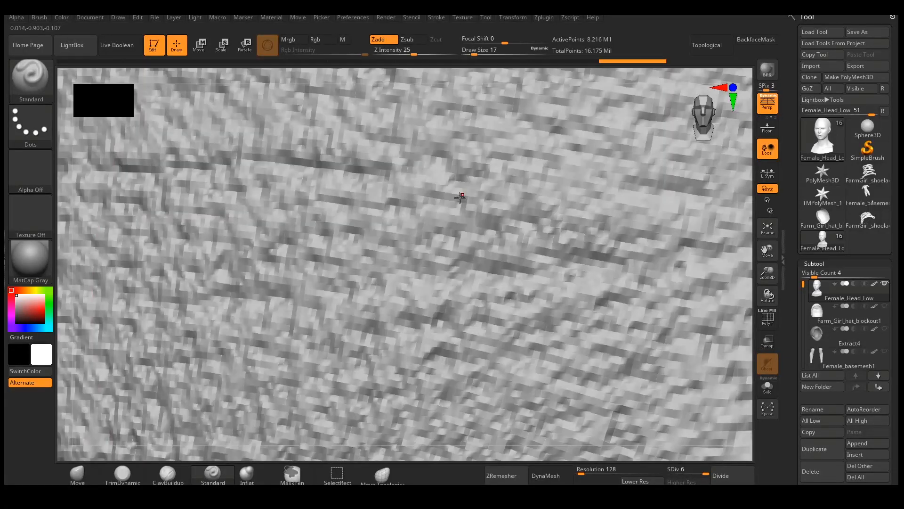
pyautogui.moveTo(359, 228)
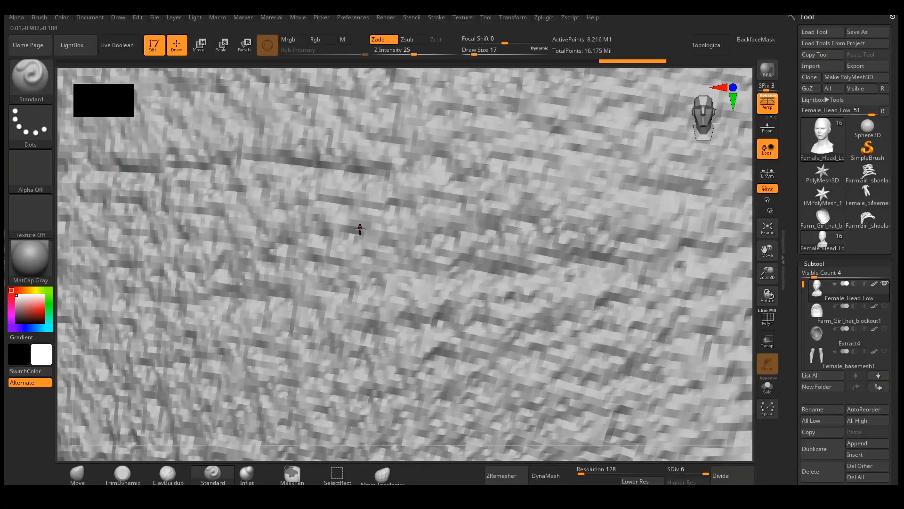
pyautogui.moveTo(406, 193)
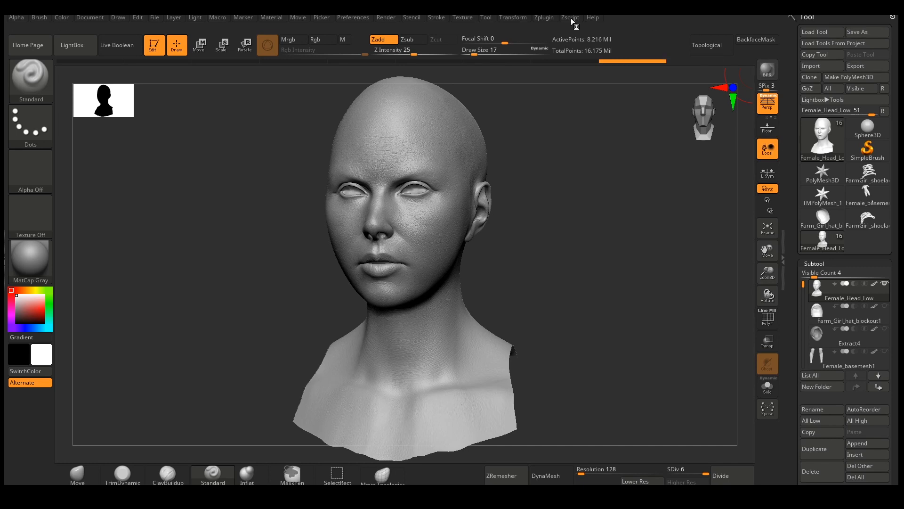
pyautogui.click(543, 17)
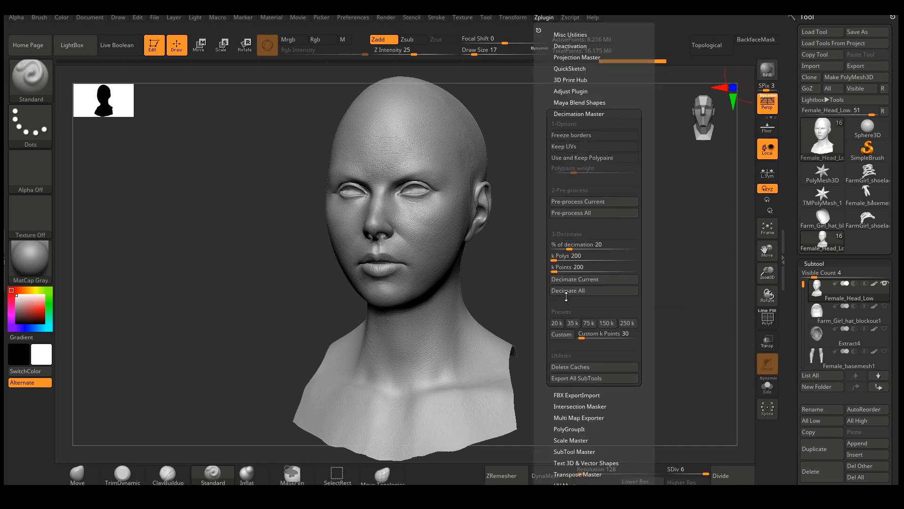
pyautogui.moveTo(594, 290)
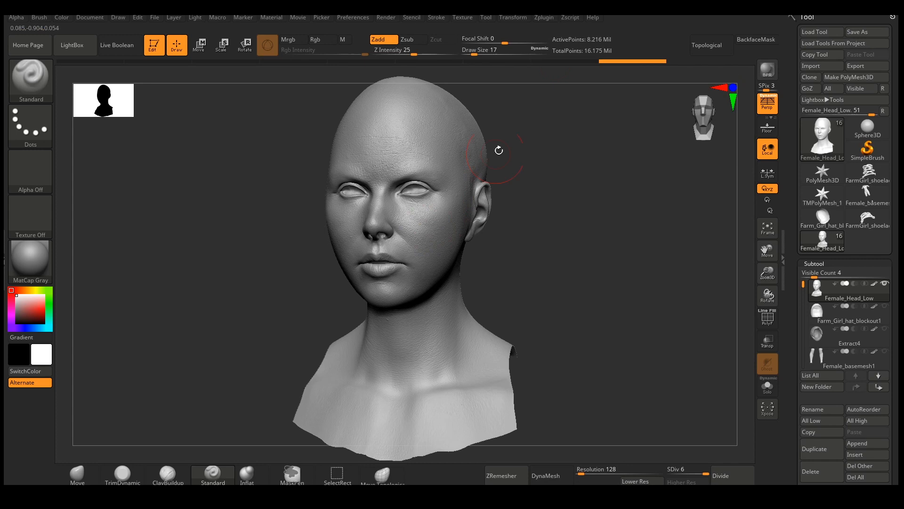
pyautogui.click(570, 17)
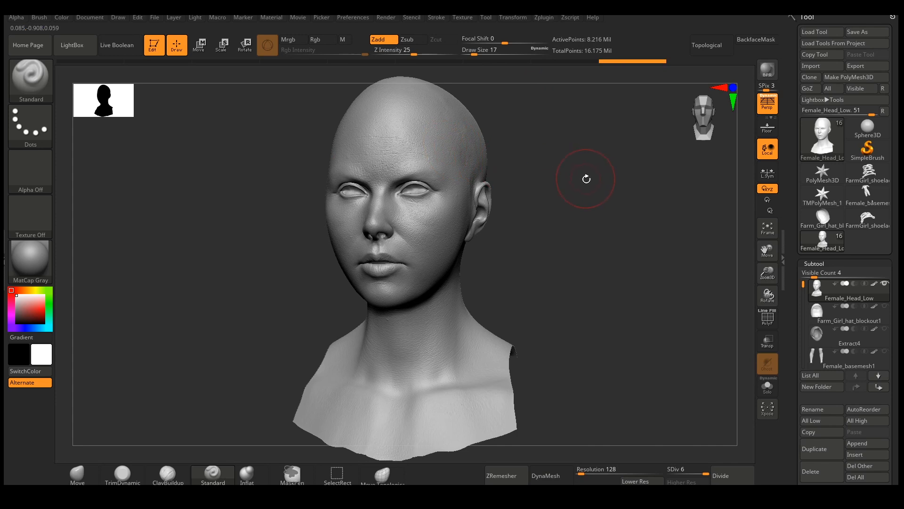
pyautogui.moveTo(589, 190)
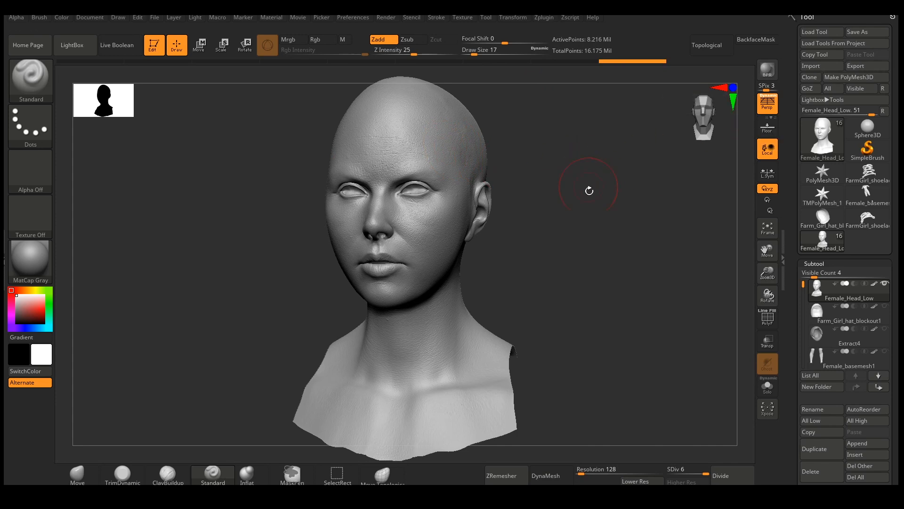
pyautogui.moveTo(686, 469)
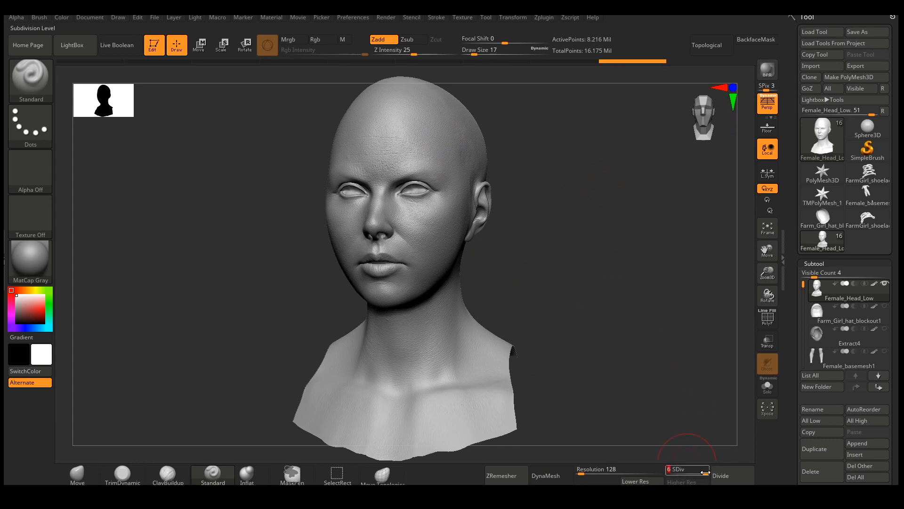
pyautogui.click(634, 481)
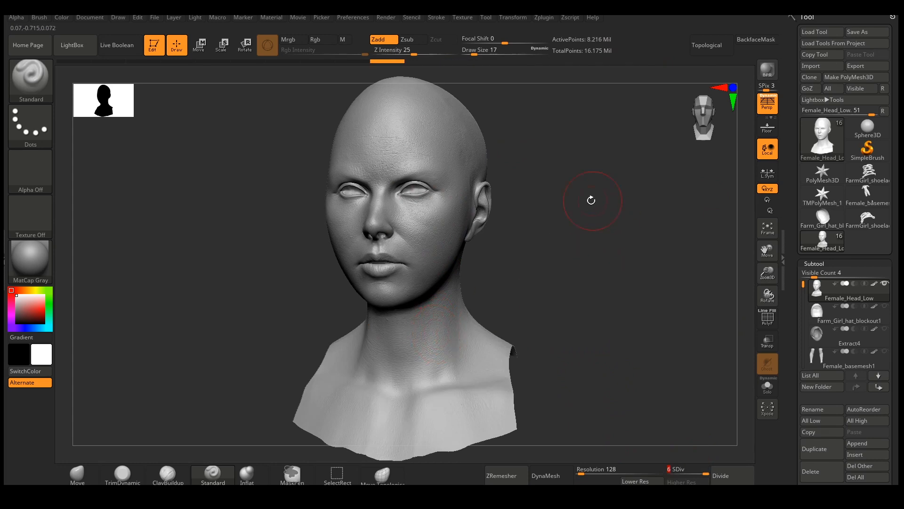
pyautogui.moveTo(637, 168)
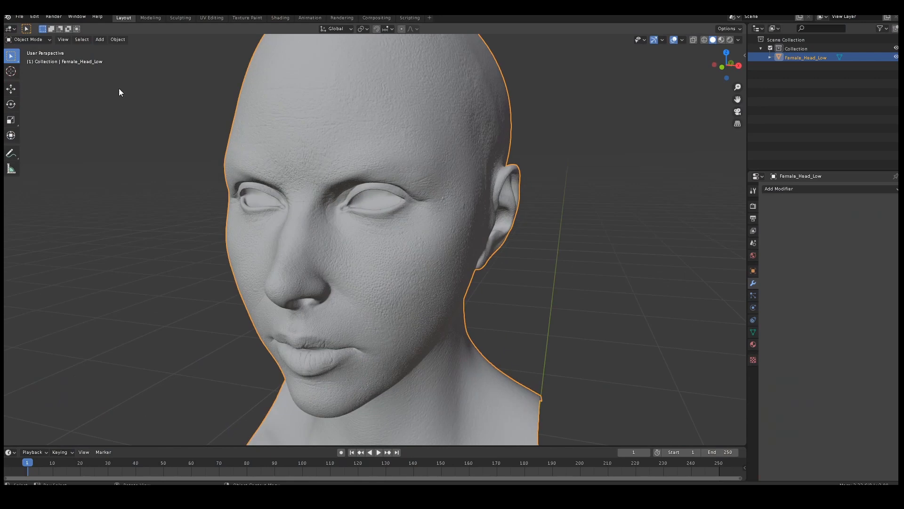
# - Show viewport statistics for the 8.2-million-vertex head and toggle wireframe on, then off
pyautogui.click(683, 40)
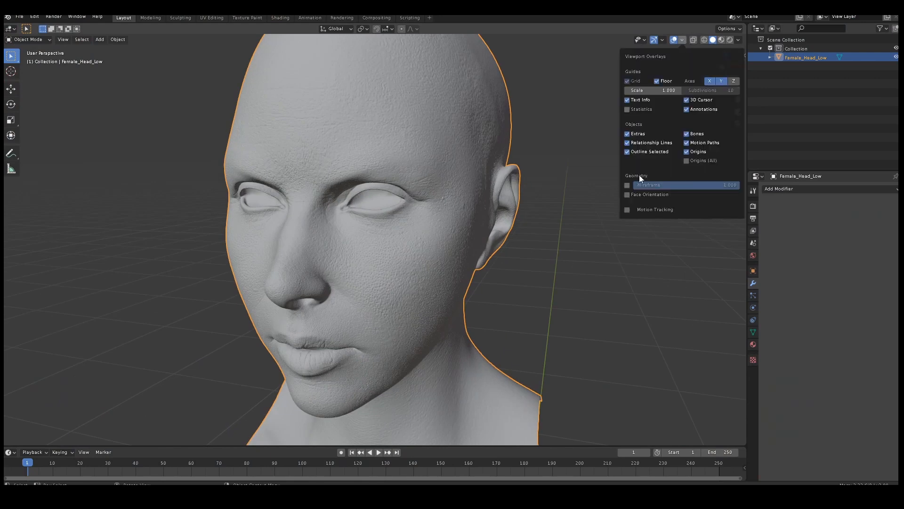
pyautogui.click(627, 109)
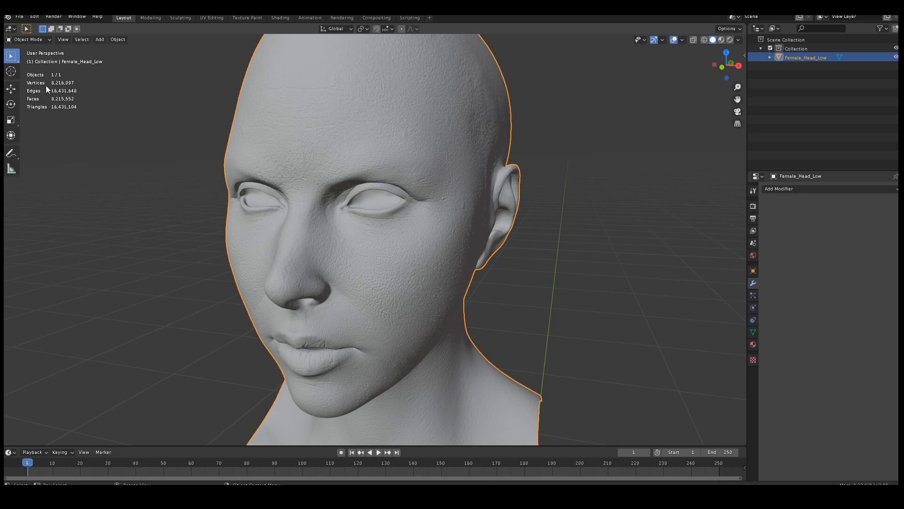
pyautogui.moveTo(483, 226)
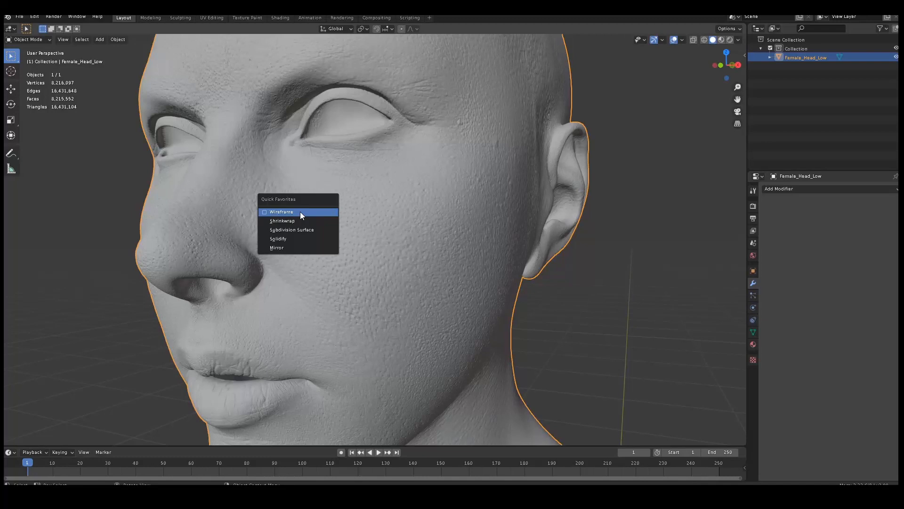
pyautogui.click(282, 211)
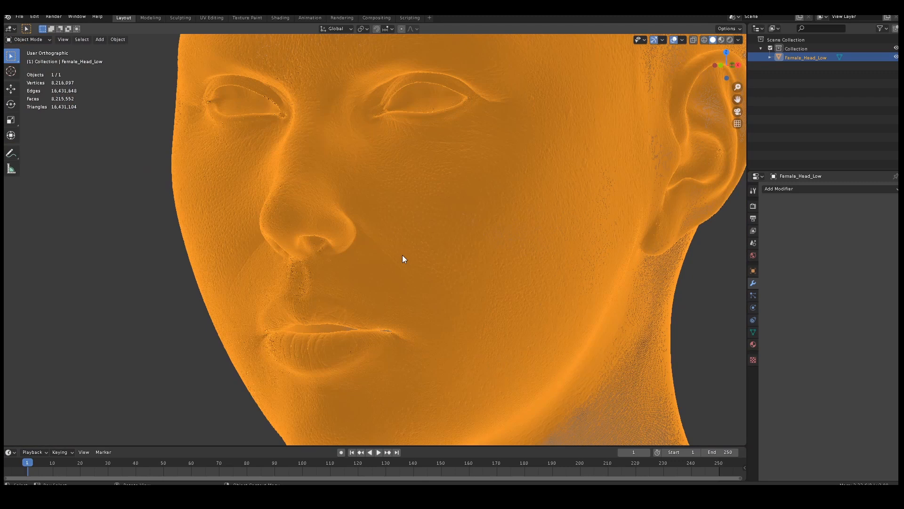
pyautogui.press('q')
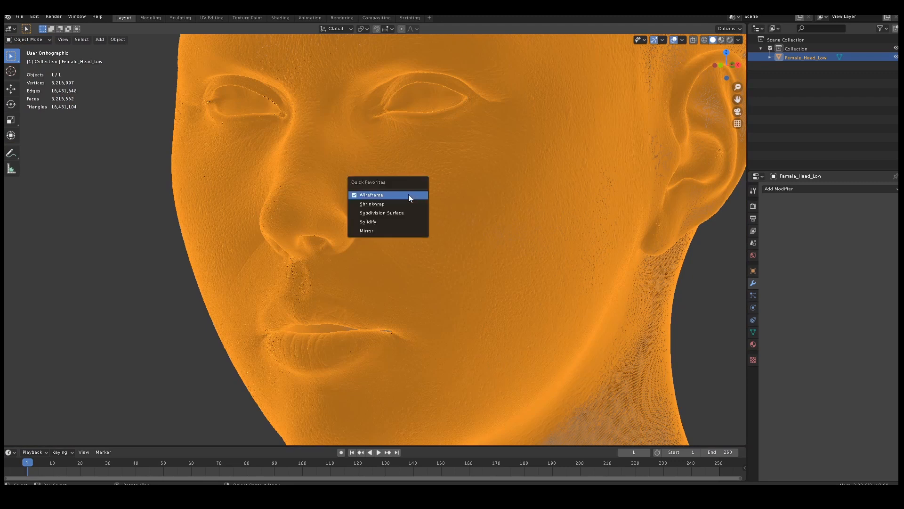
pyautogui.click(370, 195)
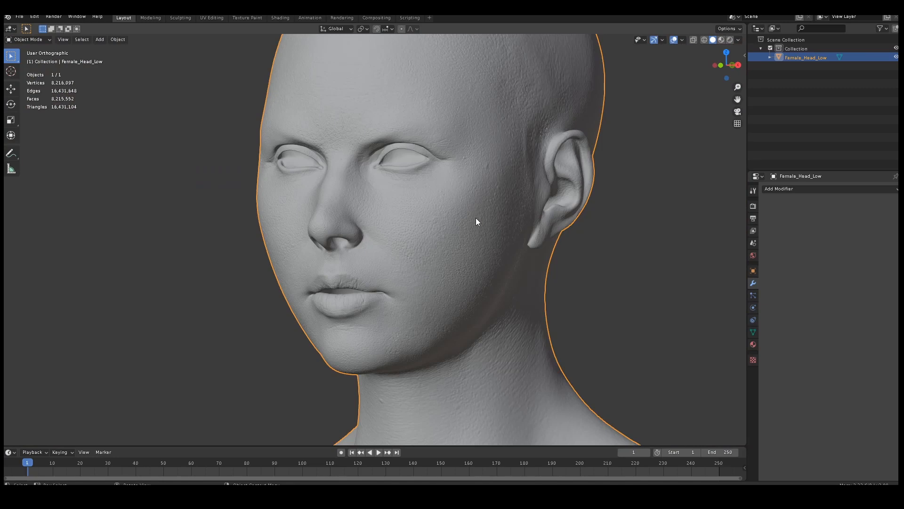
# - Add a Multiresolution modifier to Female_Head_Low, with all levels at 0
pyautogui.click(779, 189)
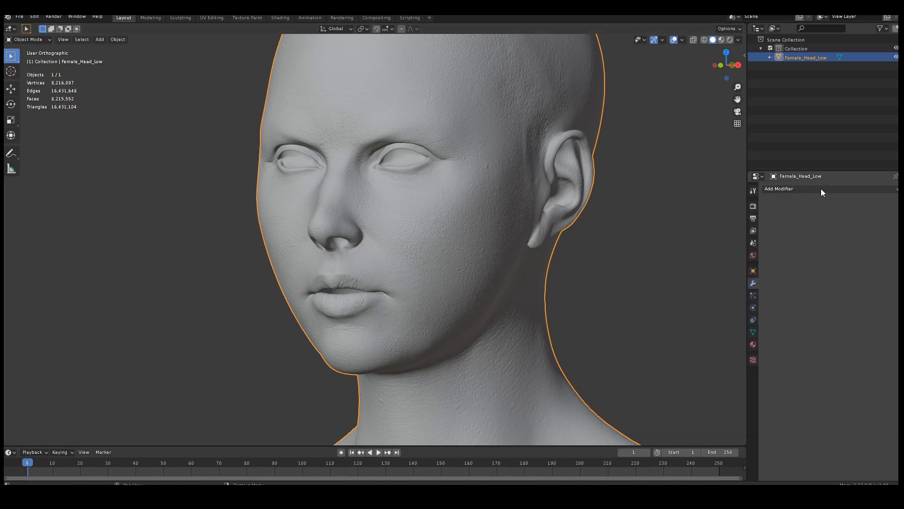
pyautogui.click(778, 187)
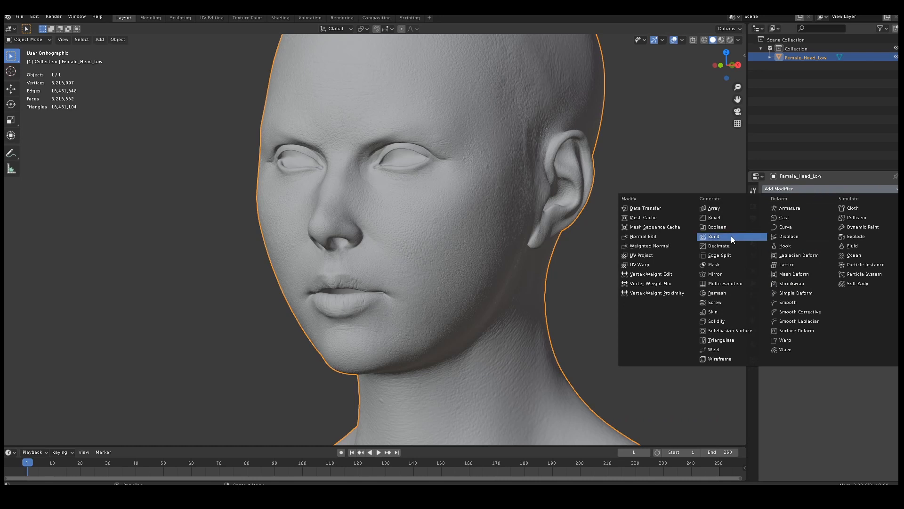
pyautogui.moveTo(724, 283)
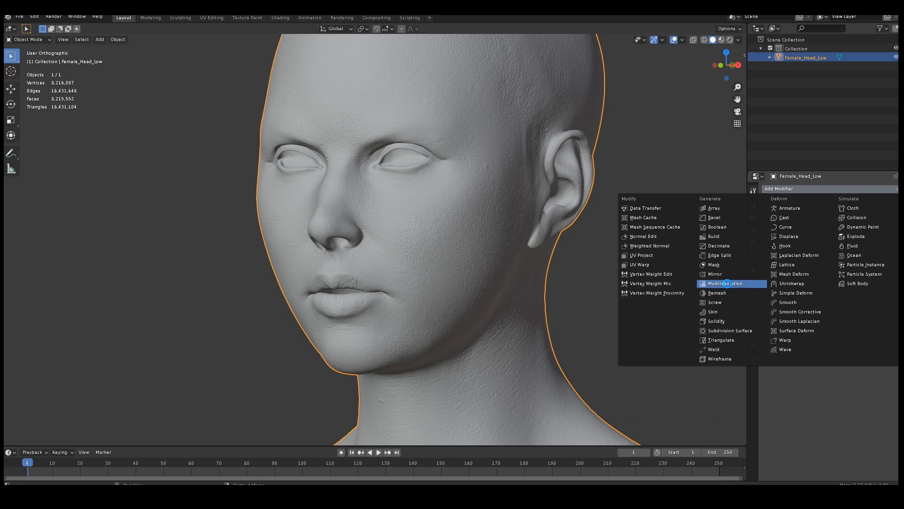
pyautogui.click(722, 283)
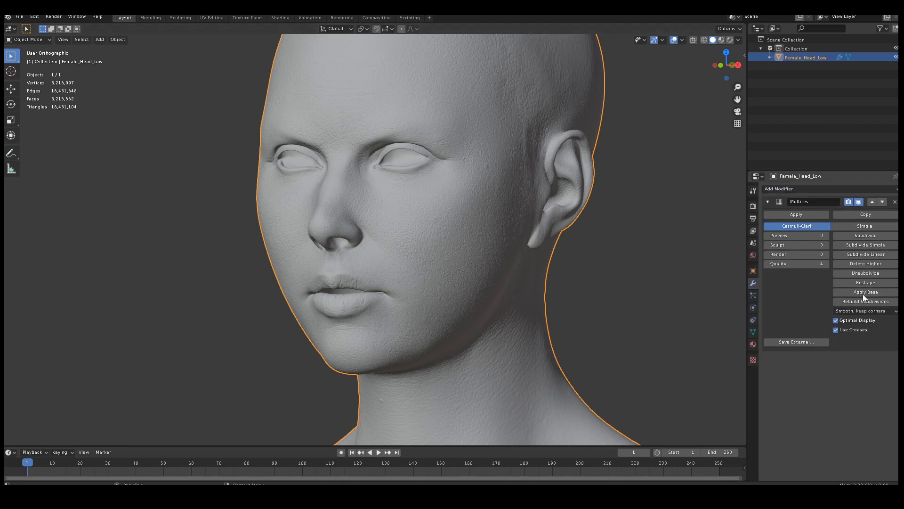
pyautogui.moveTo(864, 254)
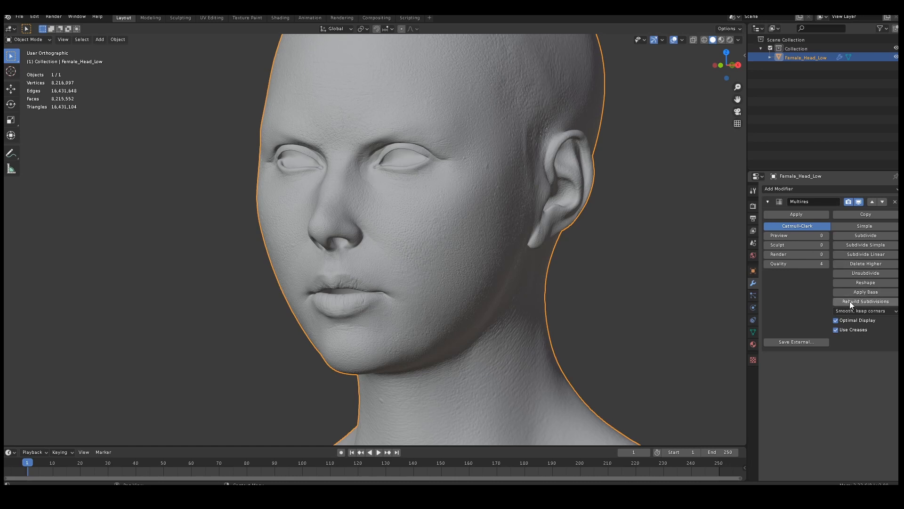
pyautogui.moveTo(846, 305)
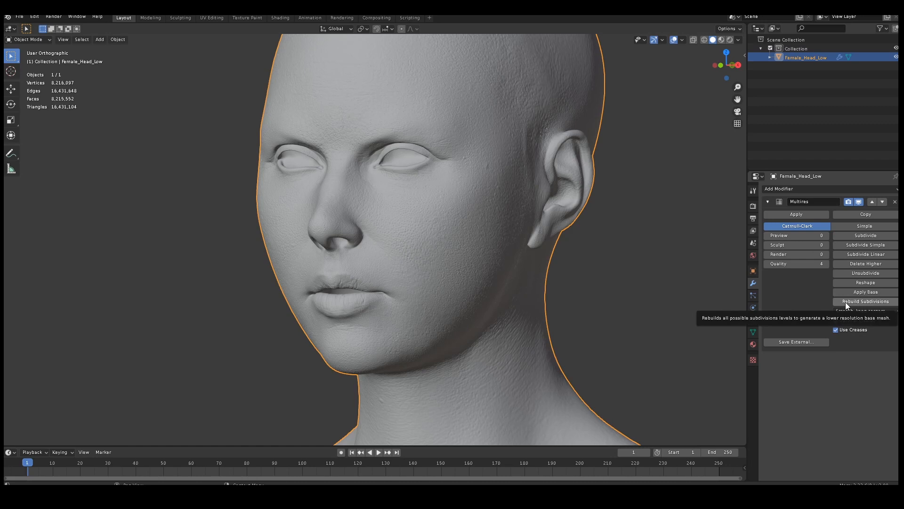
pyautogui.moveTo(859, 305)
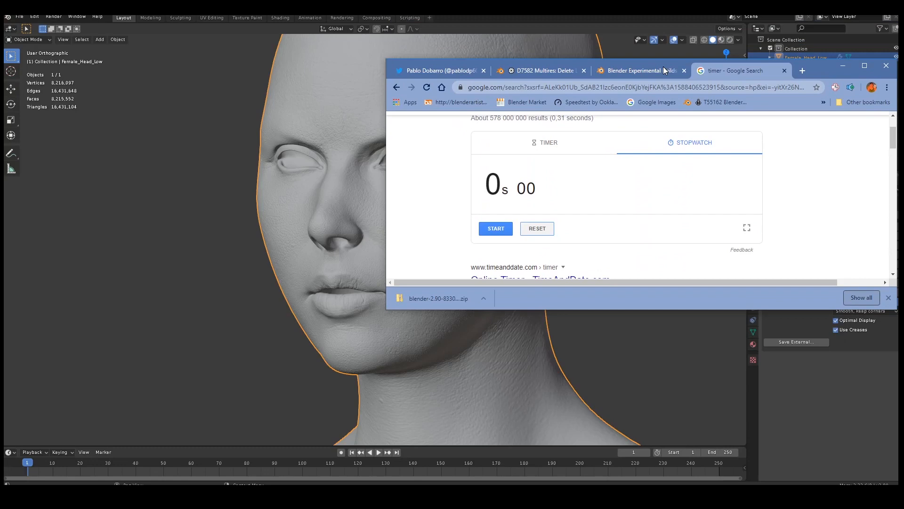
# - Time the Multires rebuild with Google's stopwatch (1 min 18 s), then minimize the browser
pyautogui.click(495, 228)
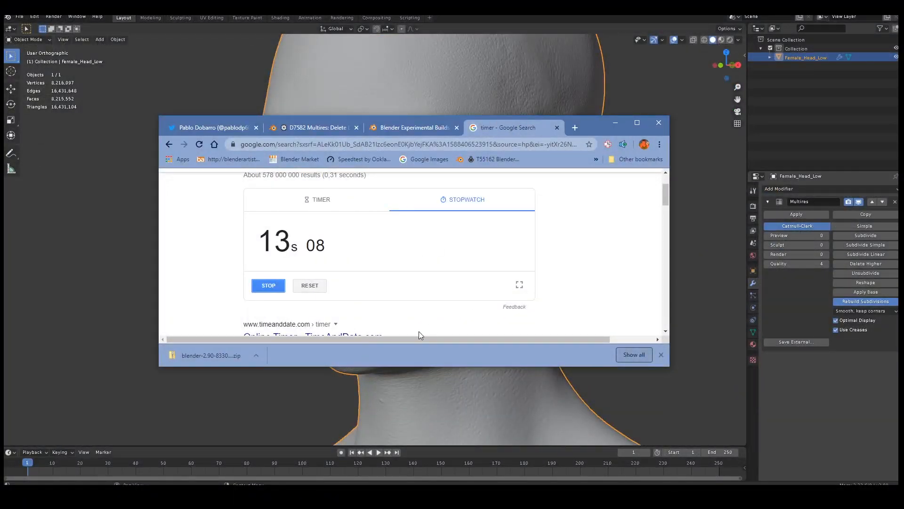
pyautogui.moveTo(264, 260)
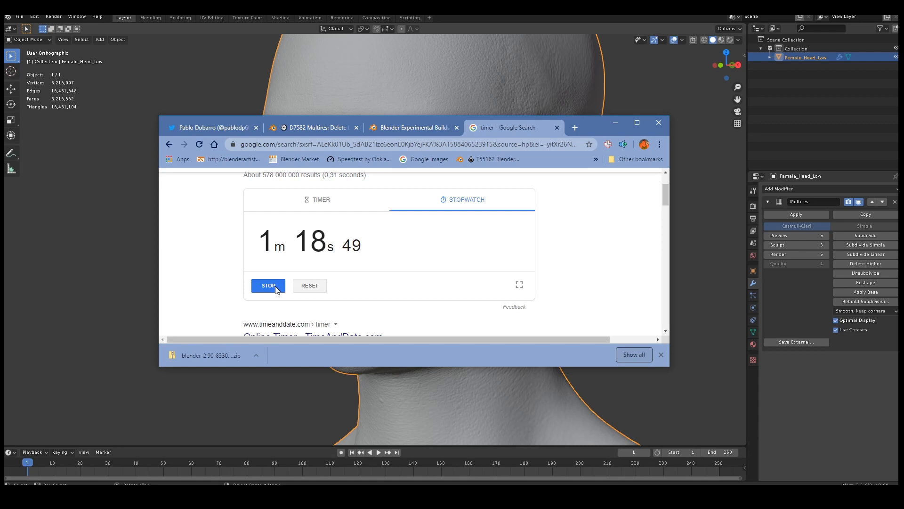
pyautogui.click(267, 286)
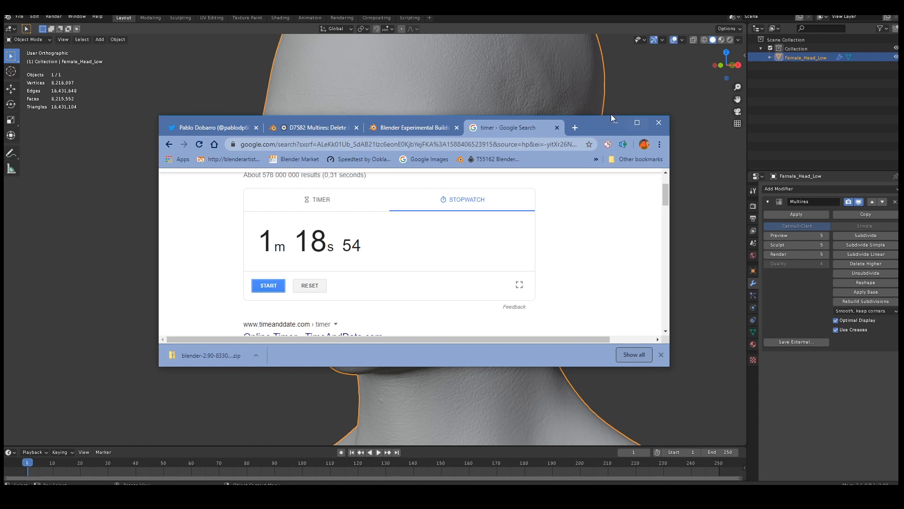
pyautogui.click(658, 123)
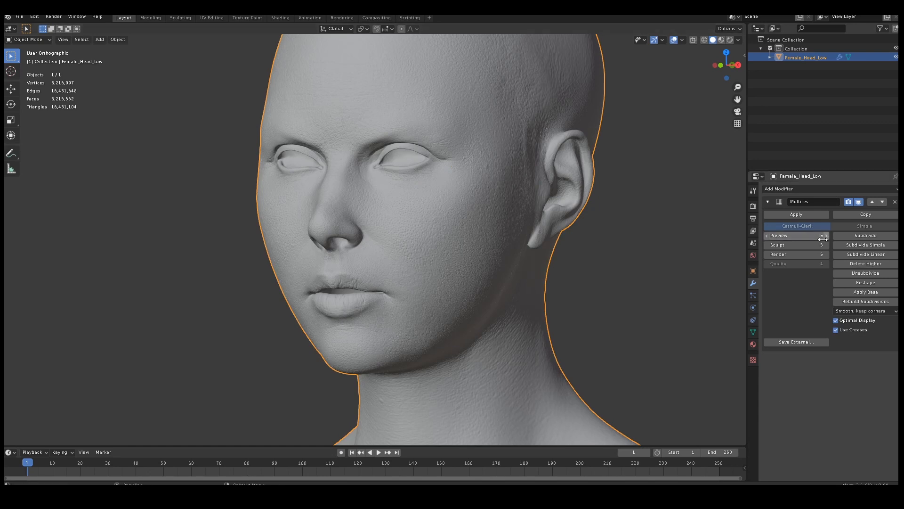
pyautogui.moveTo(796, 244)
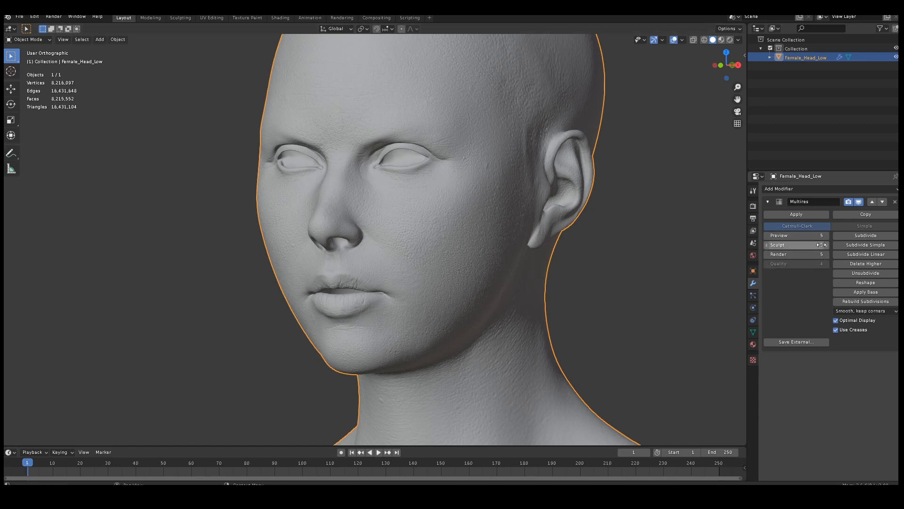
# - Disable Optimal Display and compare preview levels 3 and 1 before returning to 5
pyautogui.click(796, 244)
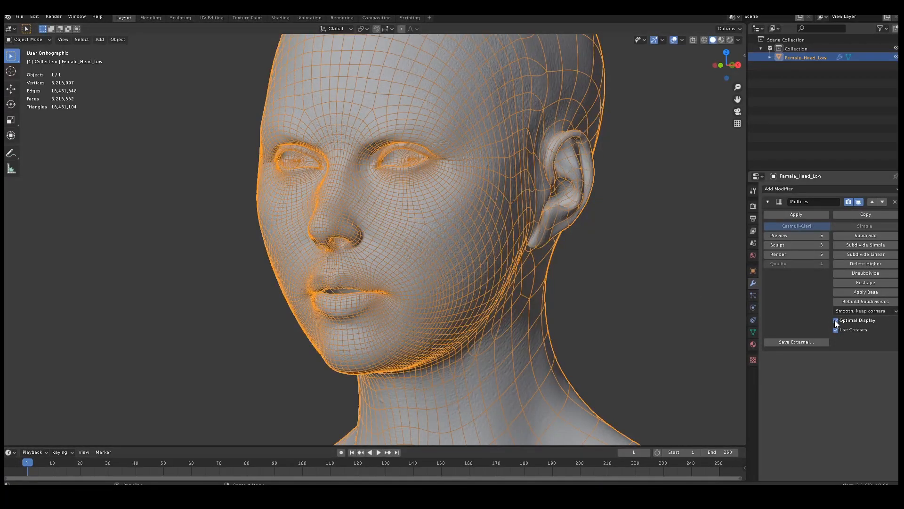
pyautogui.click(835, 320)
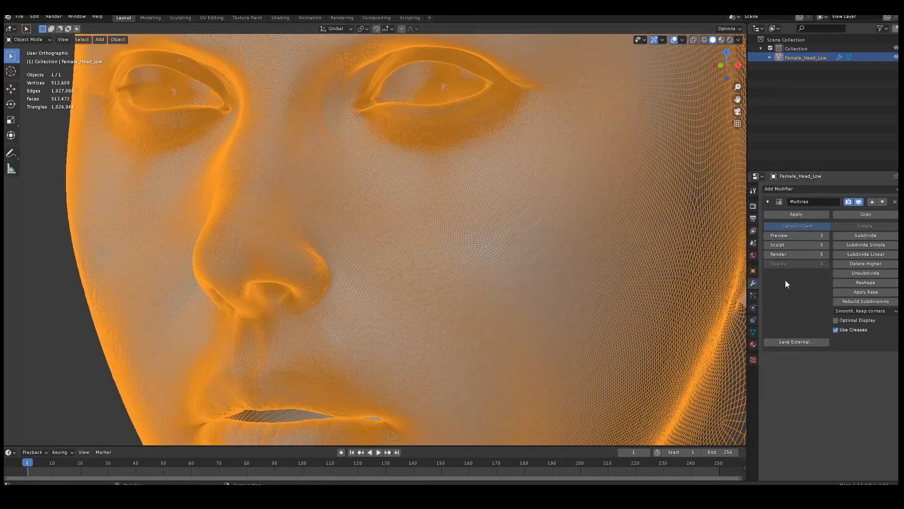
pyautogui.click(796, 235)
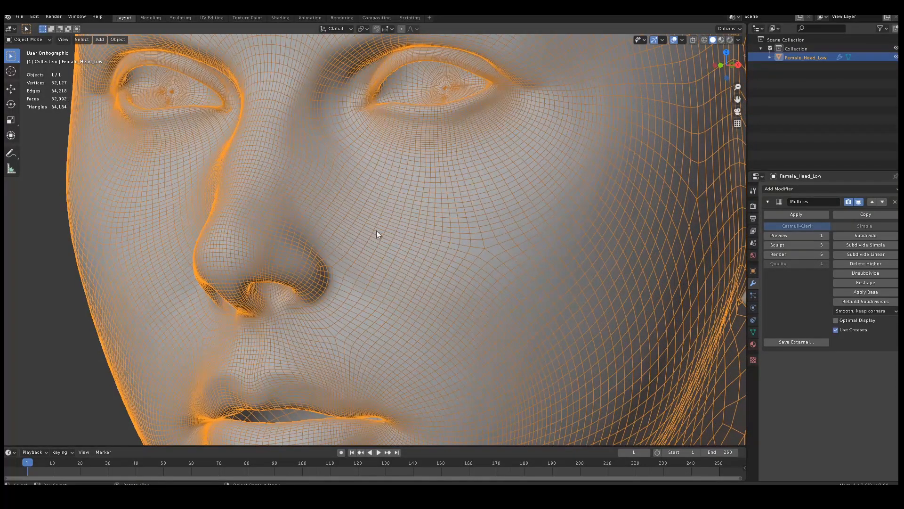
pyautogui.moveTo(796, 235)
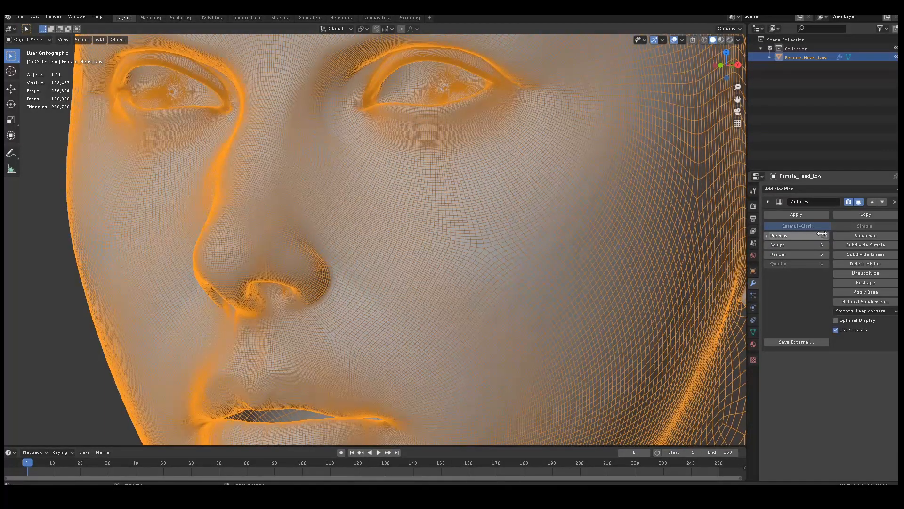
pyautogui.click(795, 236)
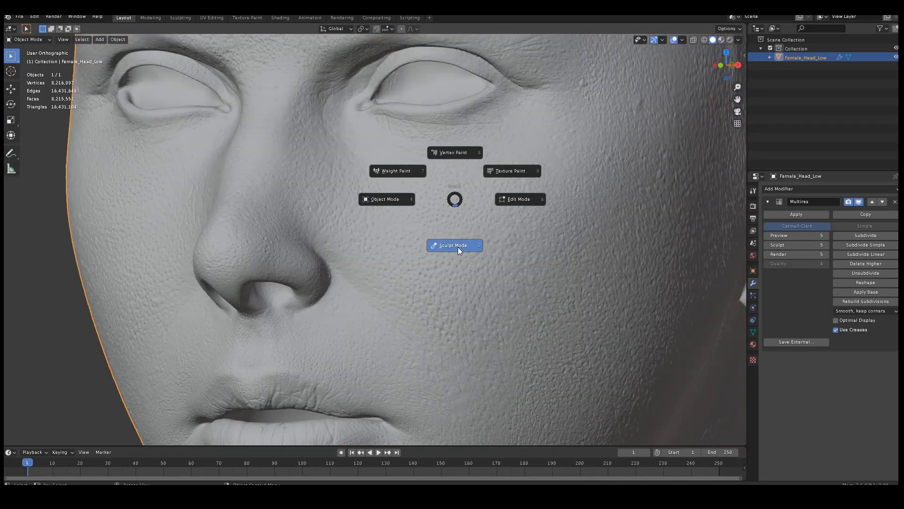
# - Switch the head to Sculpt Mode and set the Multires sculpt level to 1
pyautogui.click(455, 245)
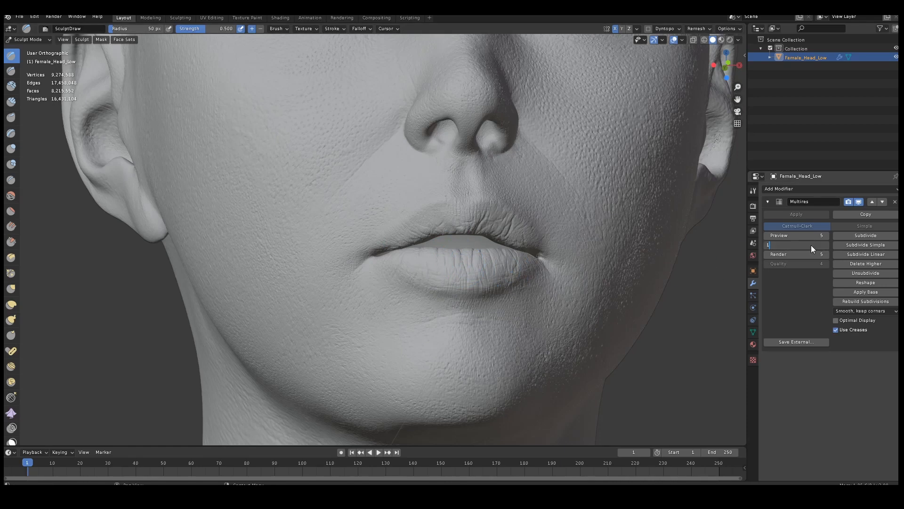
pyautogui.write('1')
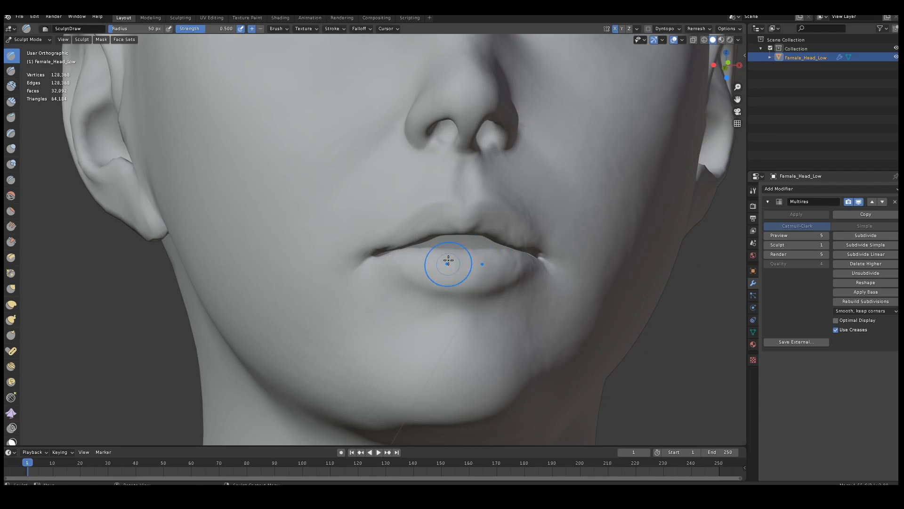
# - Reshape the lips with a 143 px Grab brush using topology auto-masking
pyautogui.press('q')
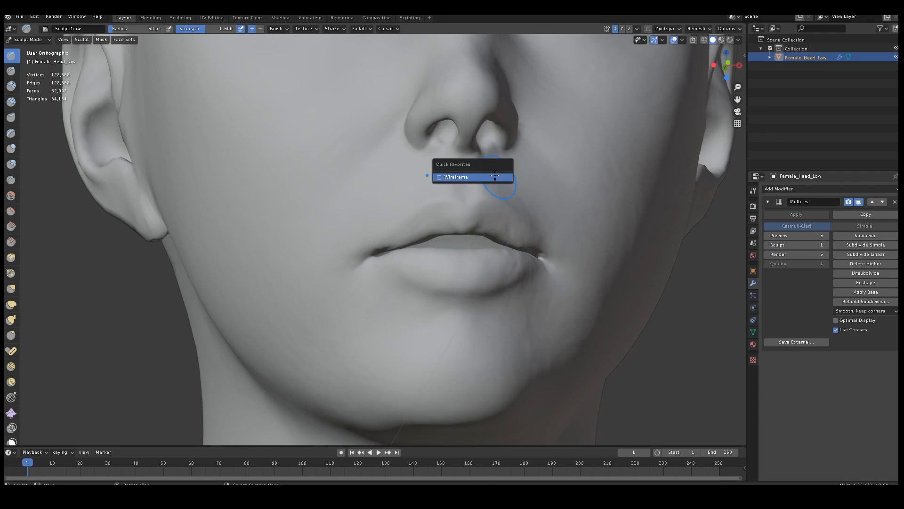
pyautogui.click(455, 177)
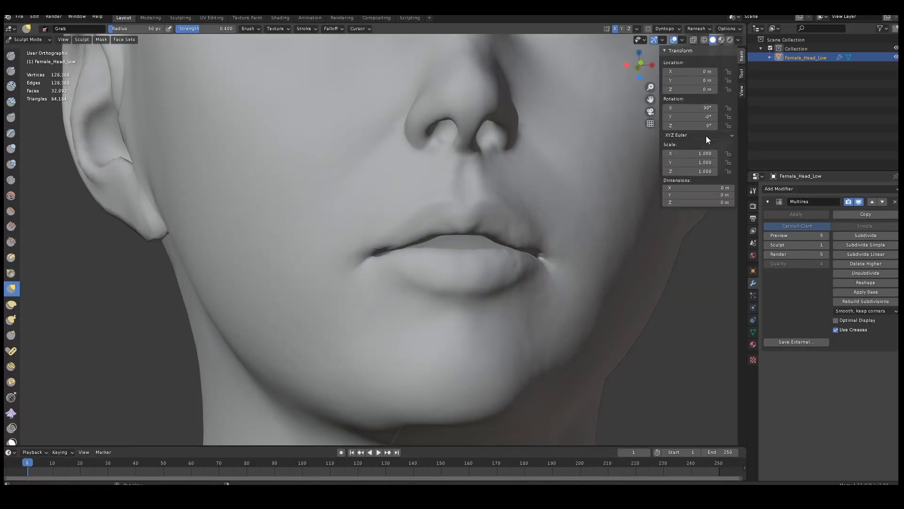
pyautogui.click(741, 74)
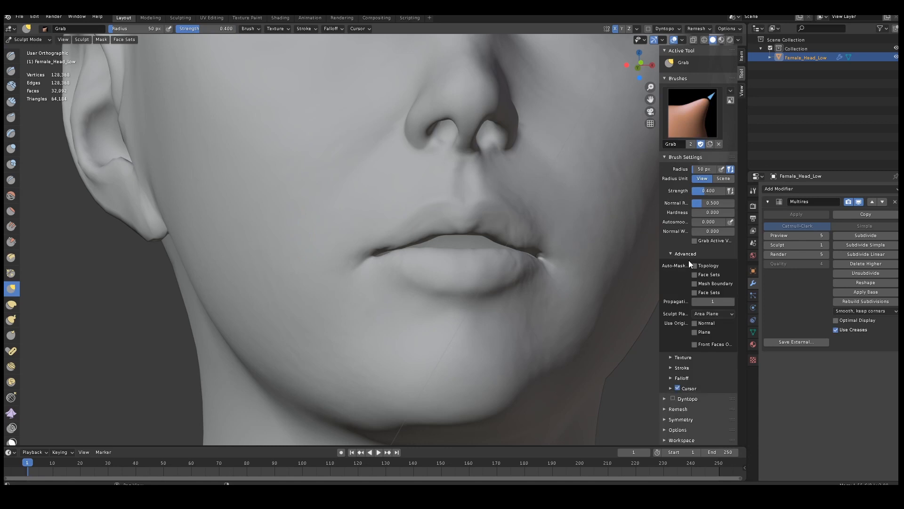
pyautogui.press('F')
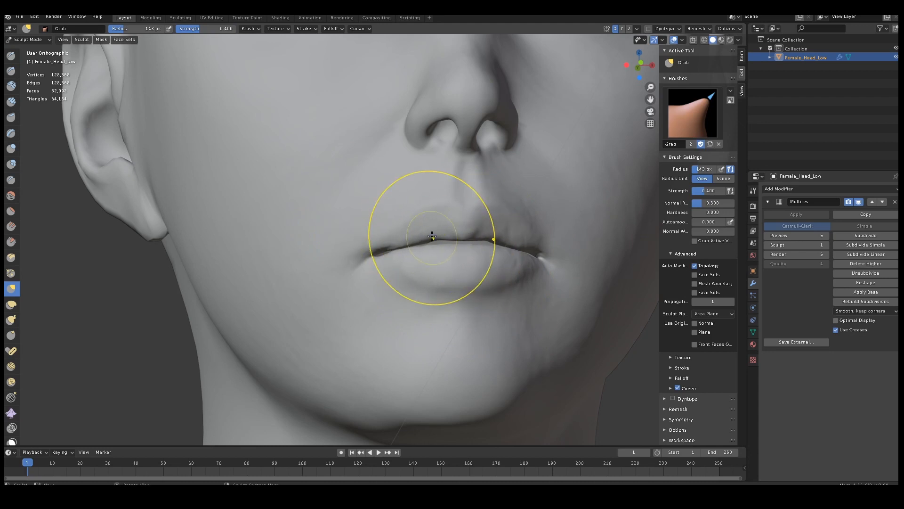
pyautogui.moveTo(431, 236); pyautogui.dragTo(421, 241)
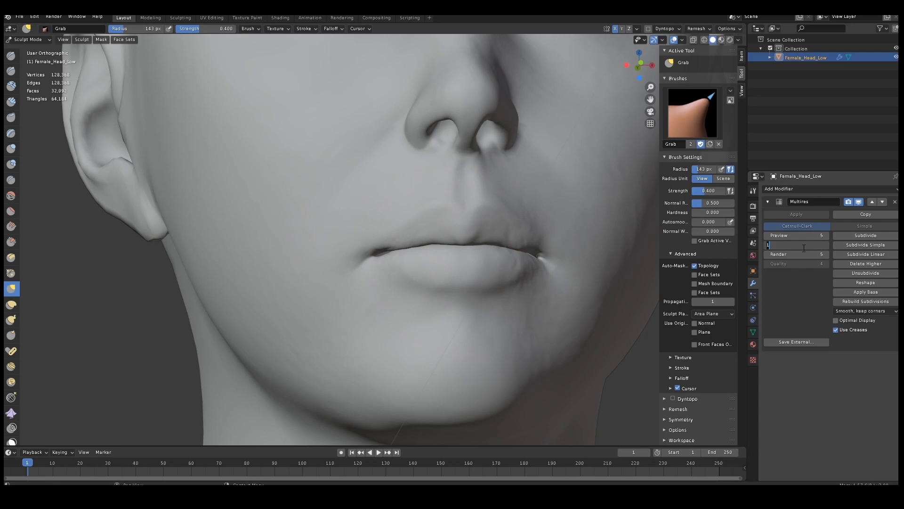
# - At sculpt level 5, grab the lips into shape keeping pore detail, then return to level 1
pyautogui.click(796, 245)
pyautogui.write('5')
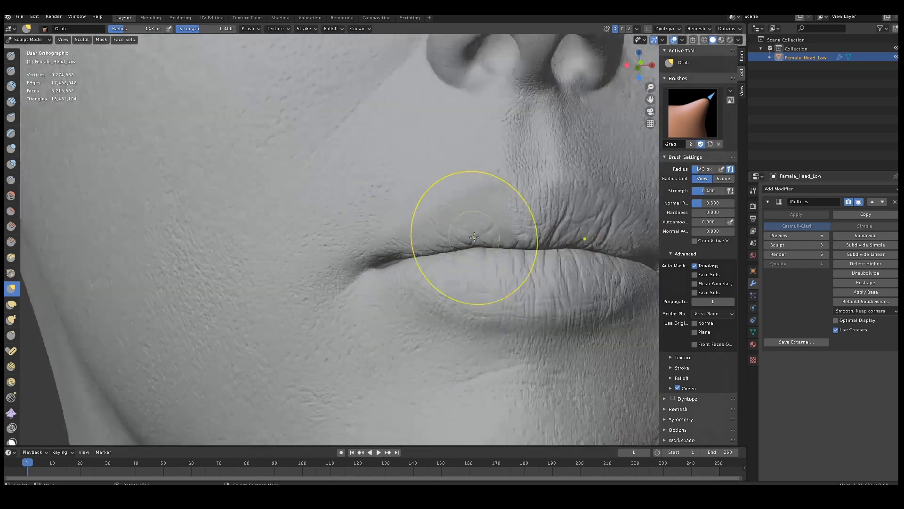
pyautogui.moveTo(473, 236); pyautogui.dragTo(407, 222)
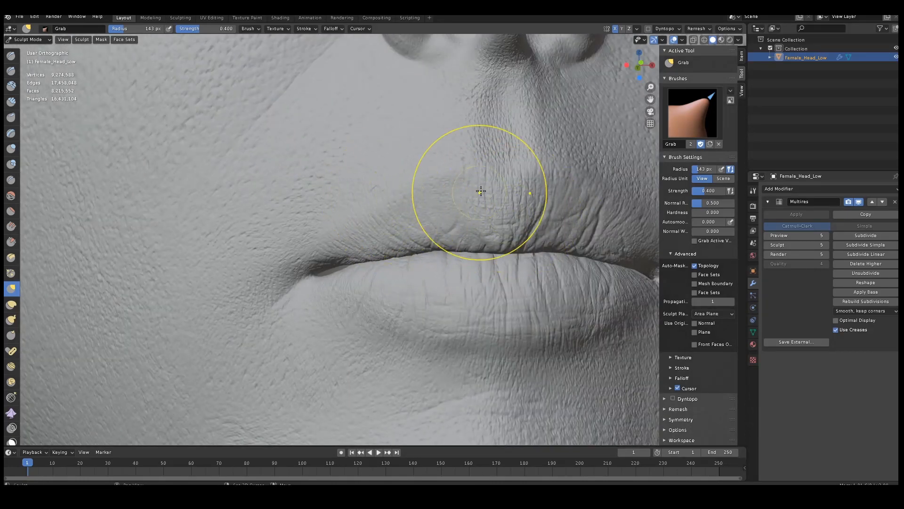
pyautogui.moveTo(480, 191); pyautogui.dragTo(280, 252)
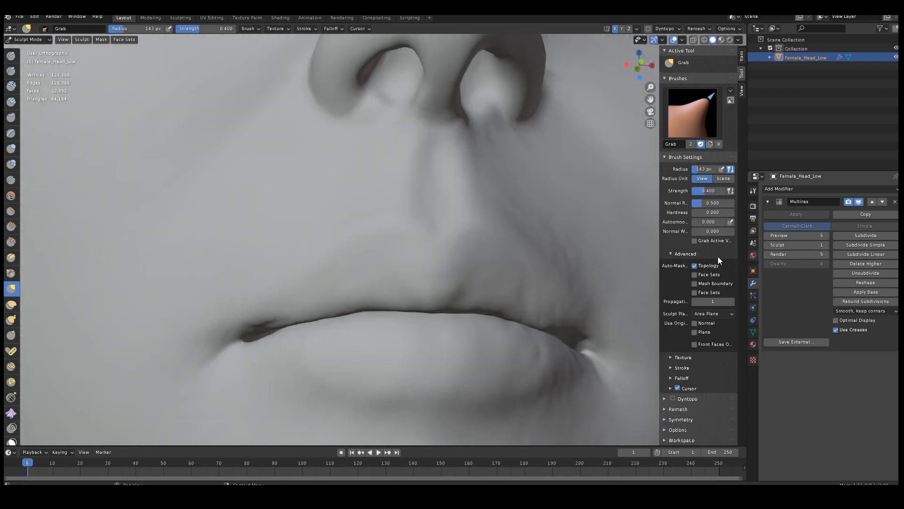
# - Orbit around the head, revert an accidental neck stretch, and switch to the Mask brush
pyautogui.scroll(-3)
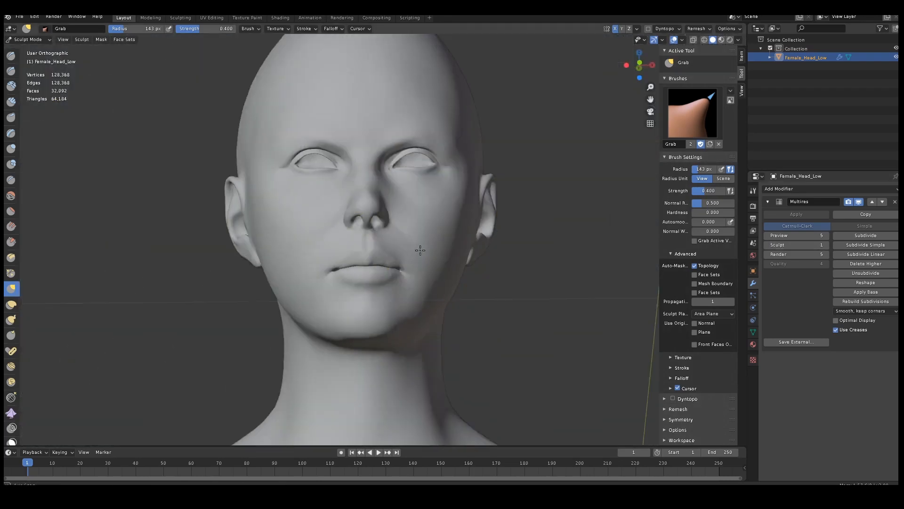
pyautogui.moveTo(420, 249); pyautogui.dragTo(323, 298)
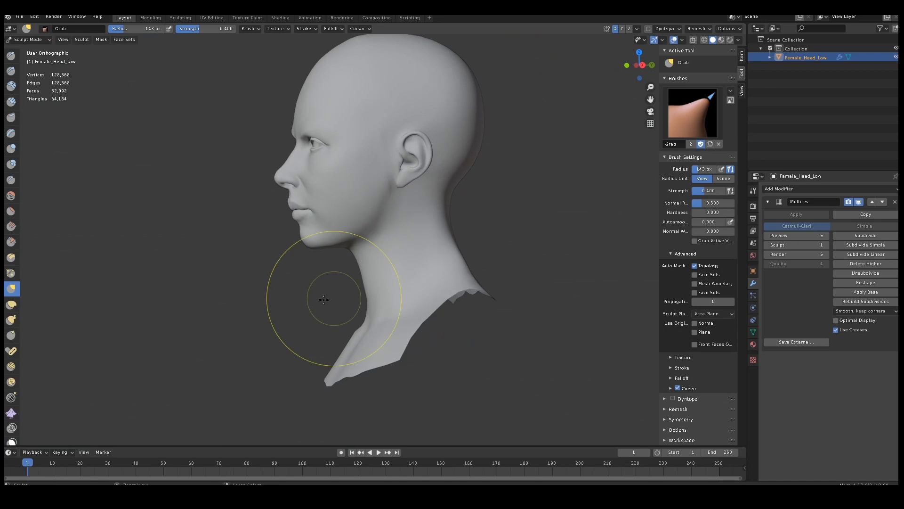
pyautogui.moveTo(323, 299); pyautogui.dragTo(508, 236)
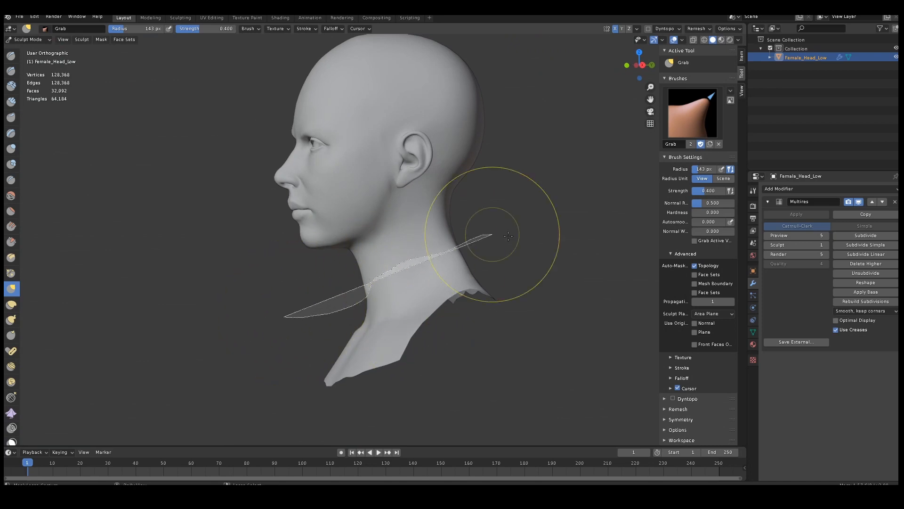
pyautogui.moveTo(507, 235); pyautogui.dragTo(34, 398)
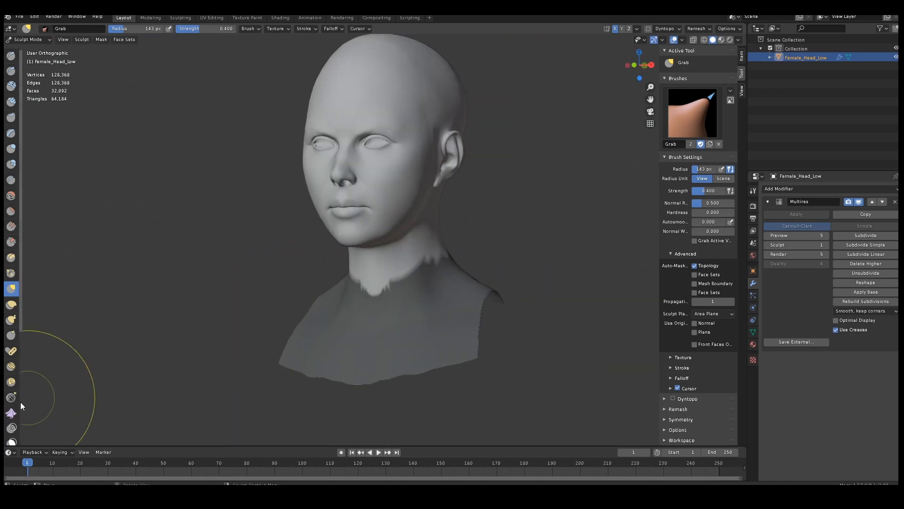
pyautogui.click(11, 405)
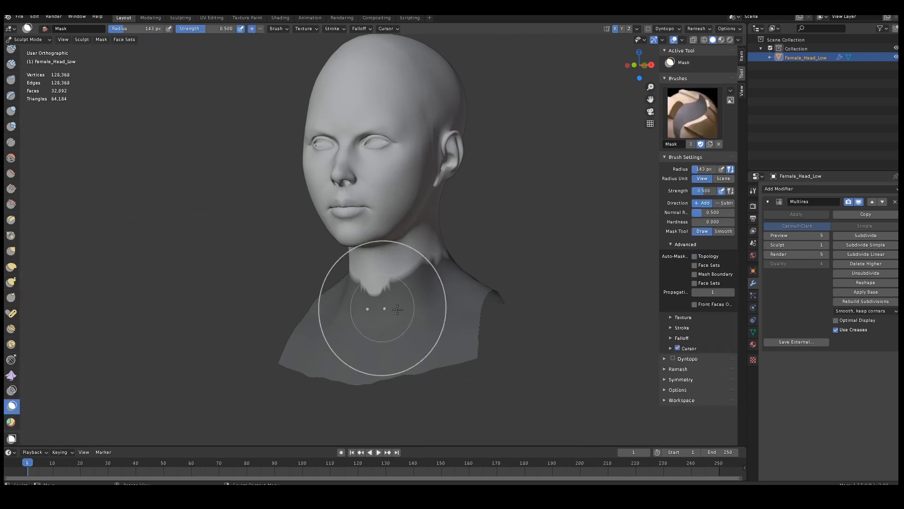
pyautogui.moveTo(398, 309); pyautogui.dragTo(395, 282)
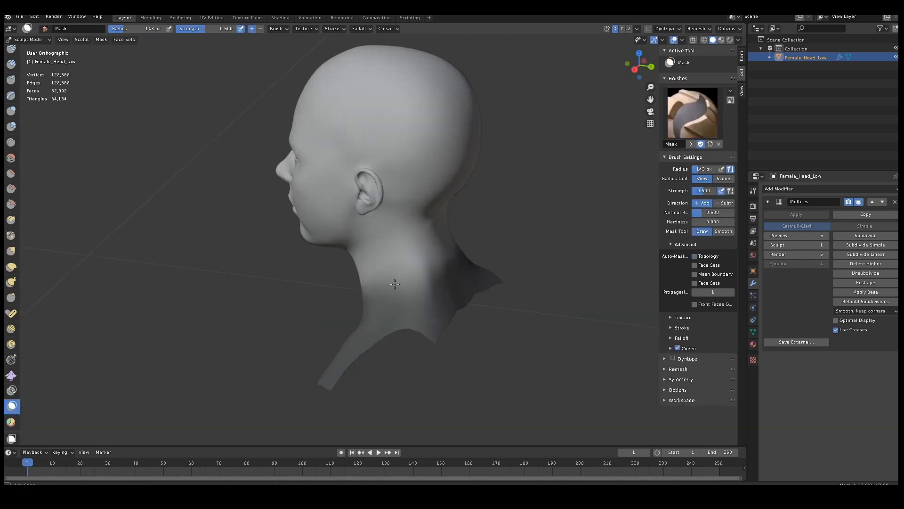
pyautogui.moveTo(395, 283); pyautogui.dragTo(424, 263)
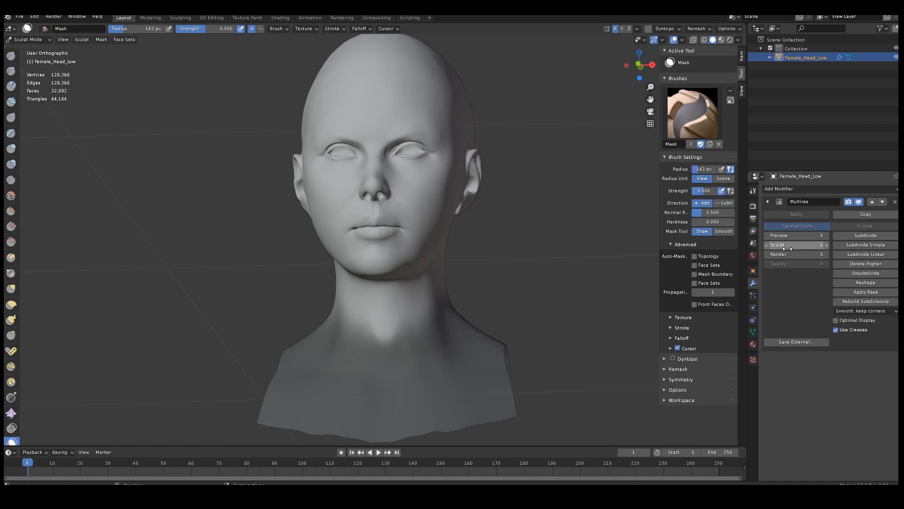
pyautogui.moveTo(331, 168)
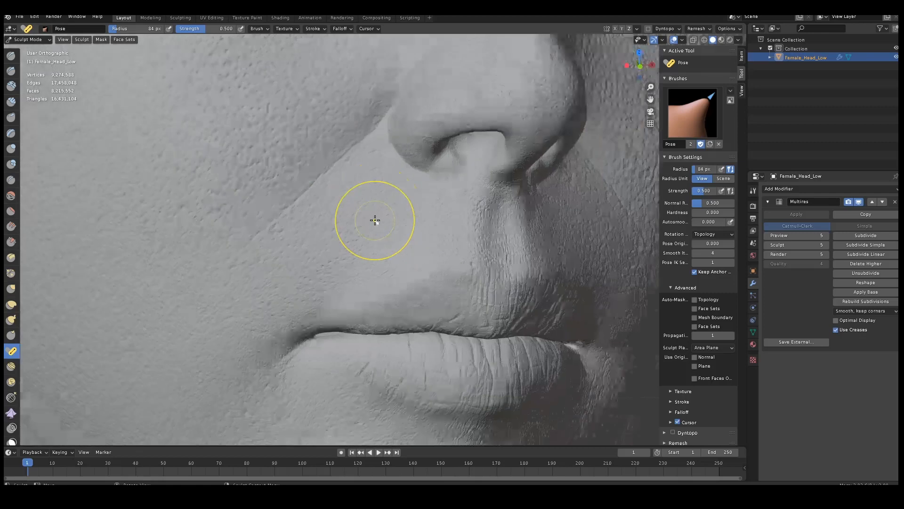
# - View from below the chin and pose-rotate the head slightly on its neck
pyautogui.moveTo(373, 219); pyautogui.dragTo(406, 242)
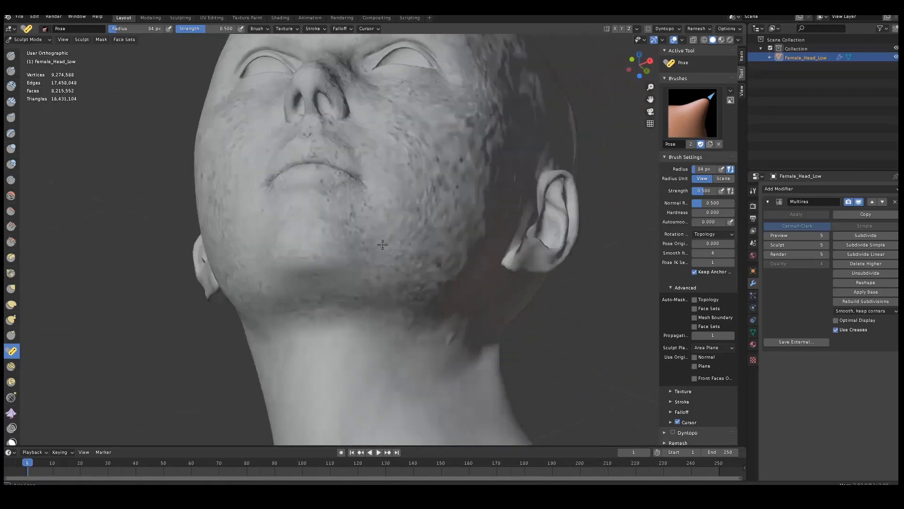
pyautogui.moveTo(404, 242); pyautogui.dragTo(311, 262)
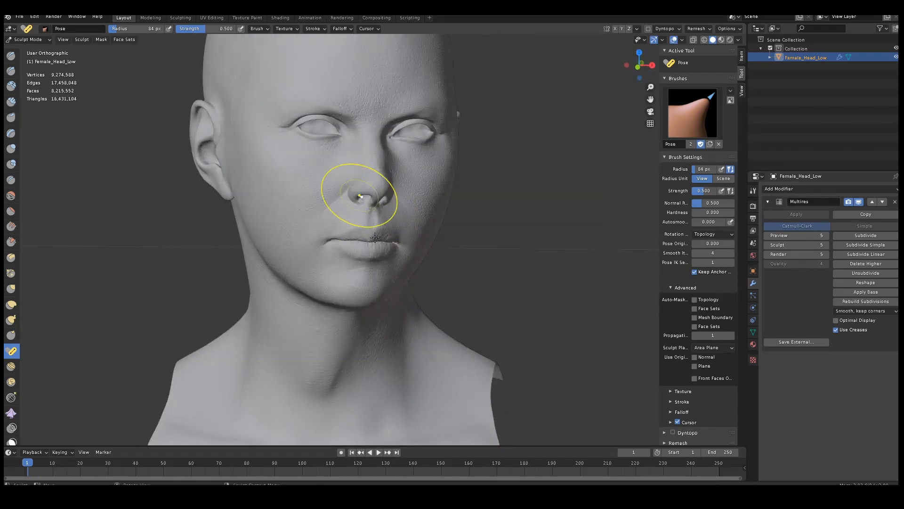
pyautogui.moveTo(425, 191)
pyautogui.write('3')
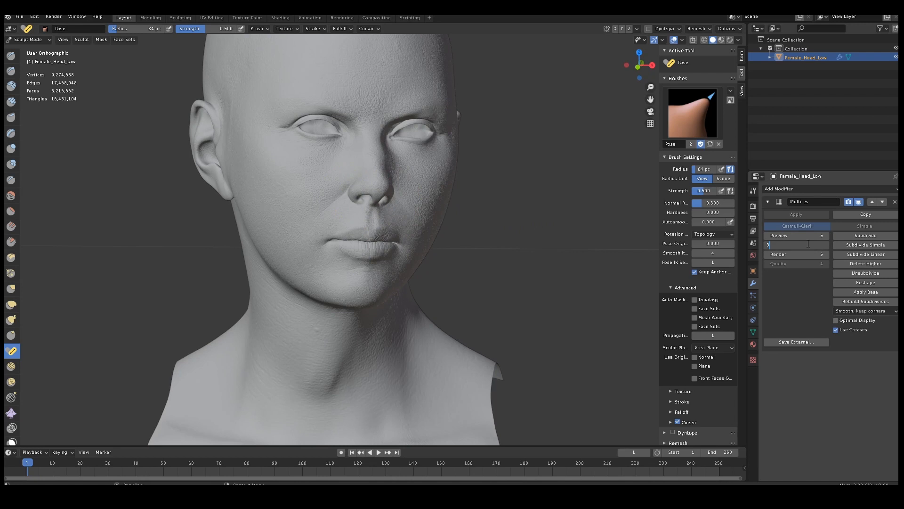
# - Lower the Multires sculpt level to 3 before drawing neck tendons
pyautogui.click(796, 244)
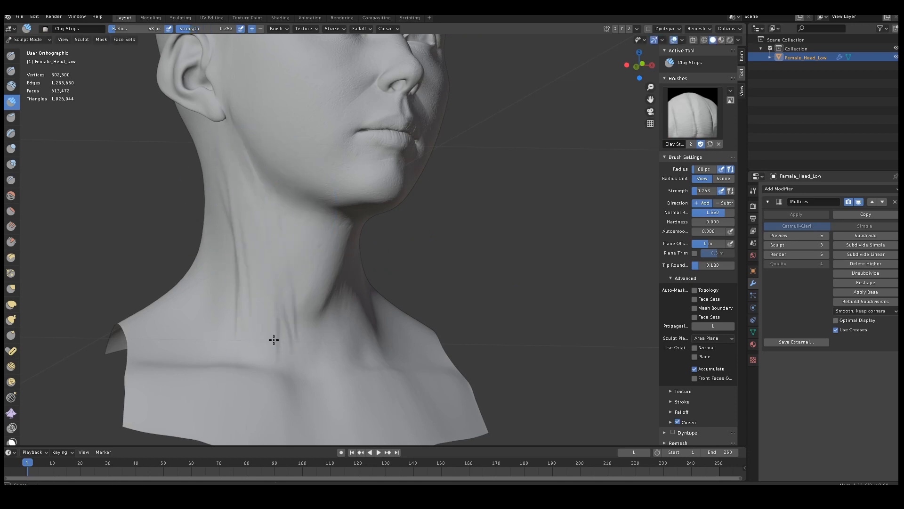
pyautogui.moveTo(262, 240)
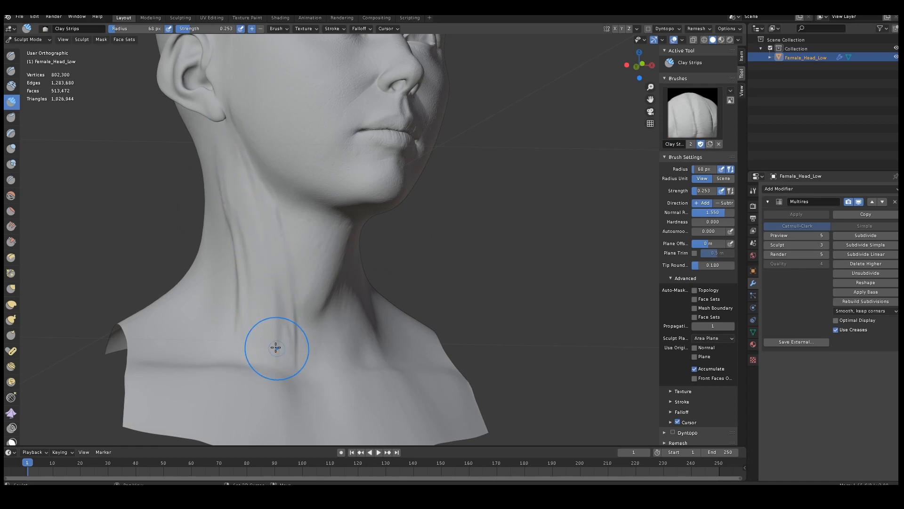
pyautogui.moveTo(277, 310)
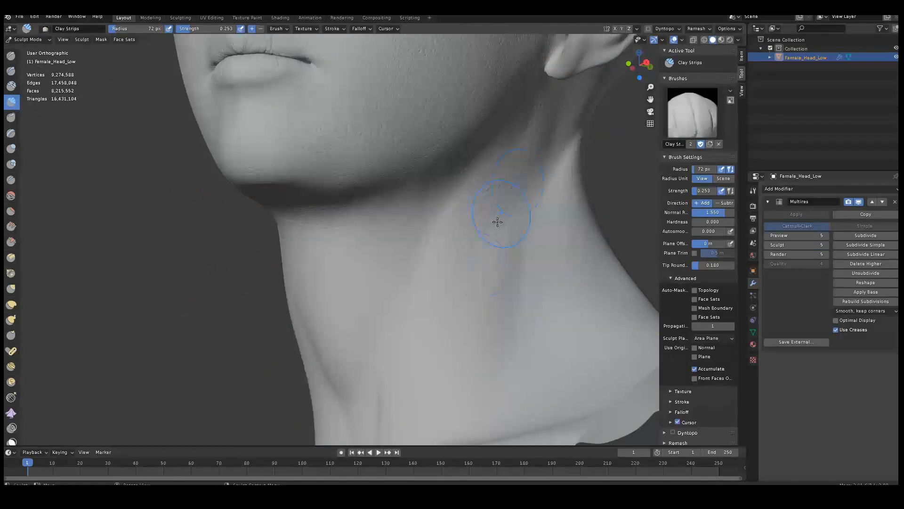
# - Move the view to bring the whole face back on screen
pyautogui.moveTo(501, 208); pyautogui.dragTo(439, 305)
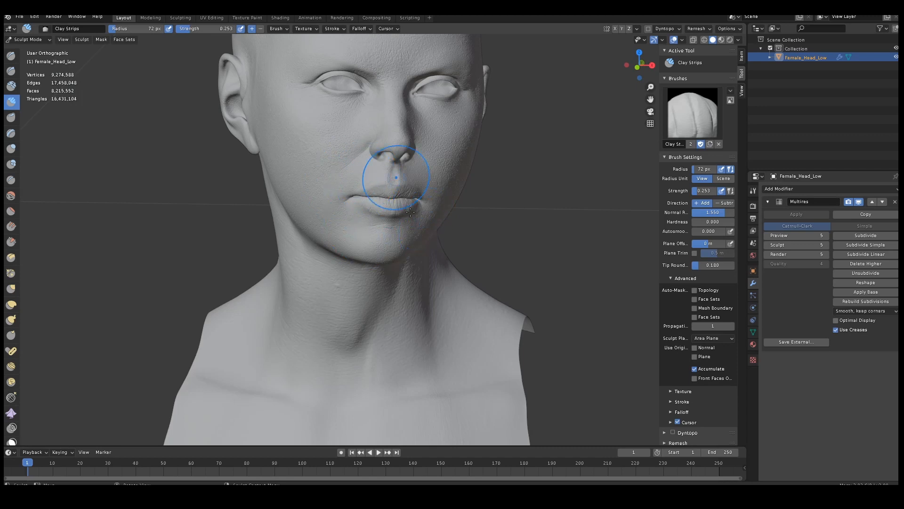
pyautogui.moveTo(328, 254)
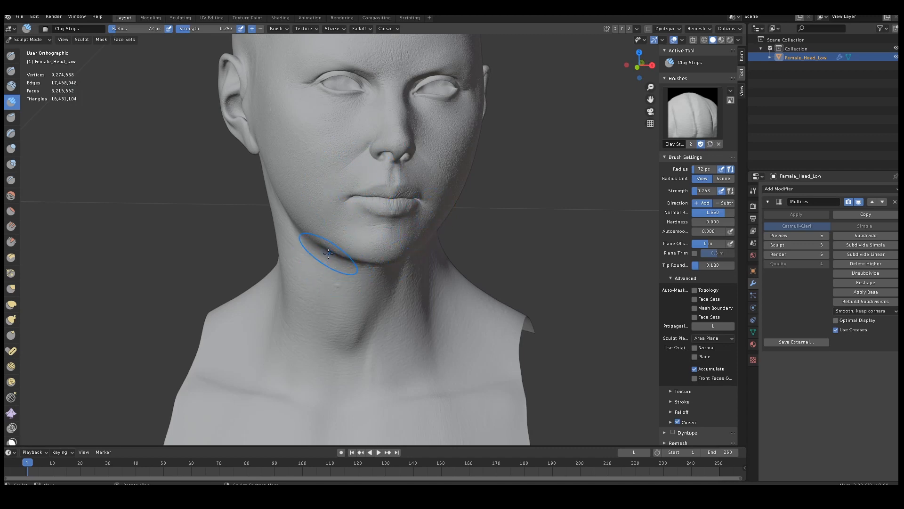
pyautogui.moveTo(324, 228)
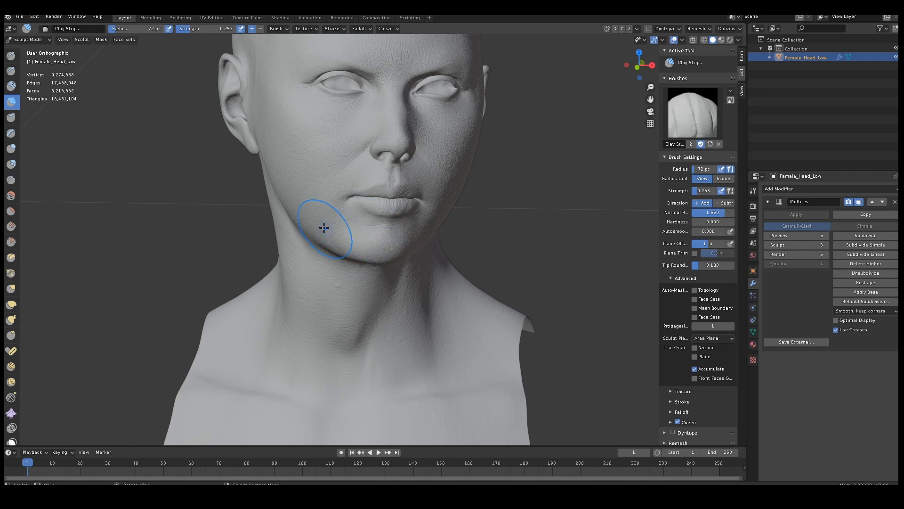
pyautogui.moveTo(456, 265)
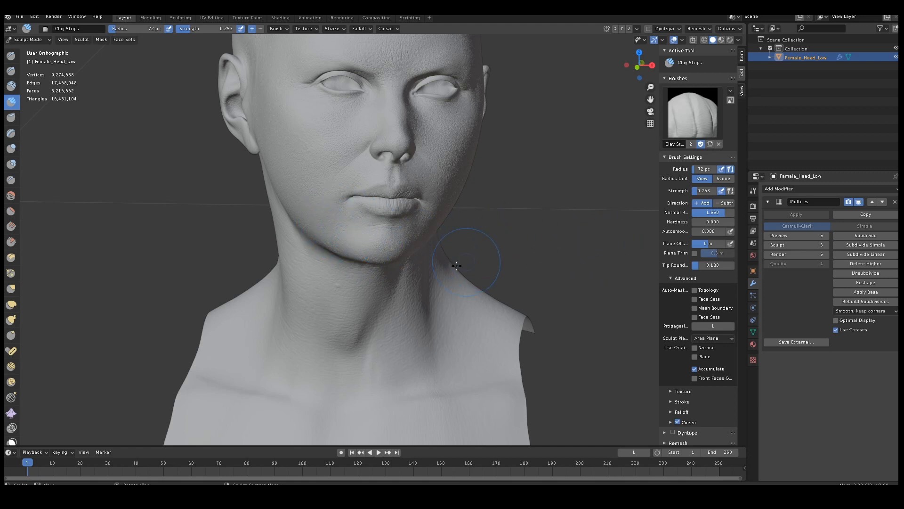
pyautogui.moveTo(680, 211)
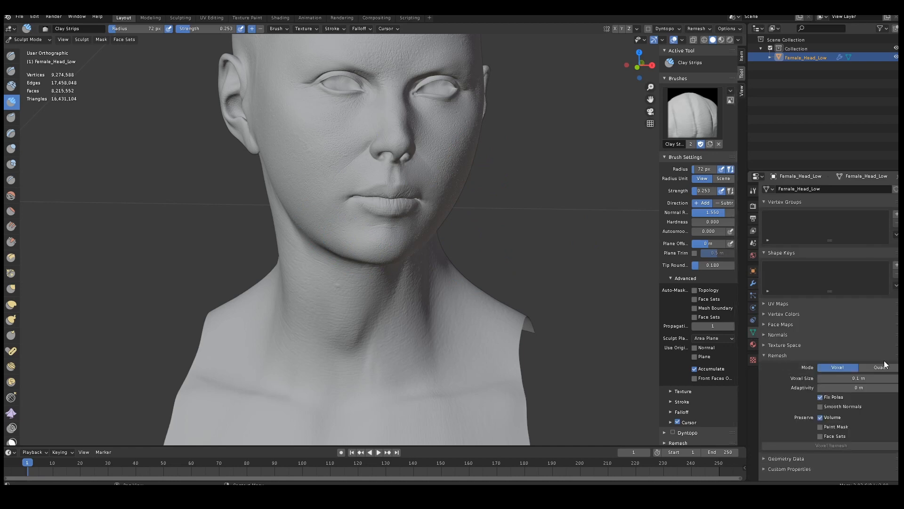
pyautogui.moveTo(878, 368)
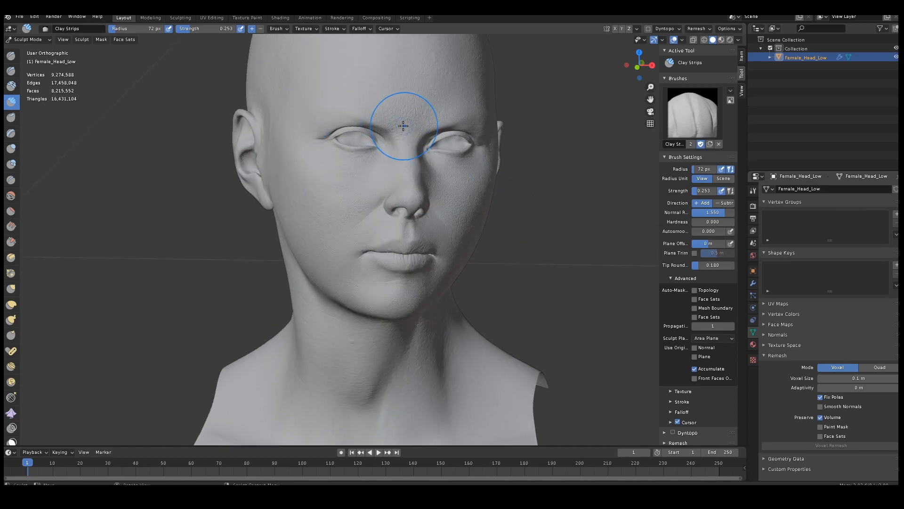
# - Make a sculpt stroke across the face at full resolution
pyautogui.moveTo(404, 127); pyautogui.dragTo(370, 130)
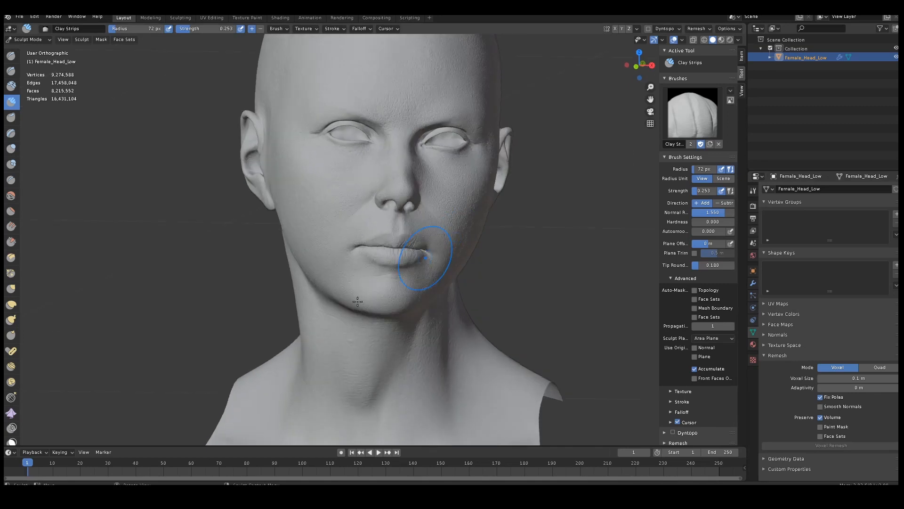
pyautogui.moveTo(372, 268)
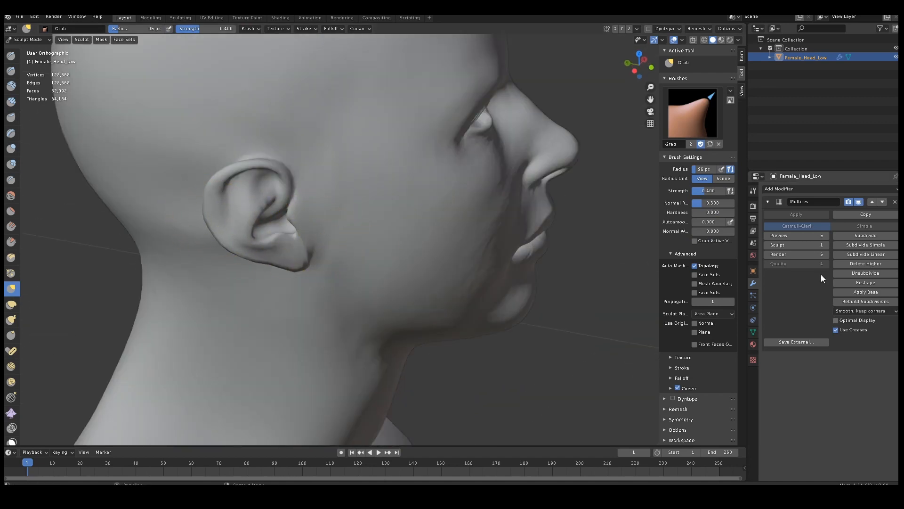
pyautogui.click(796, 244)
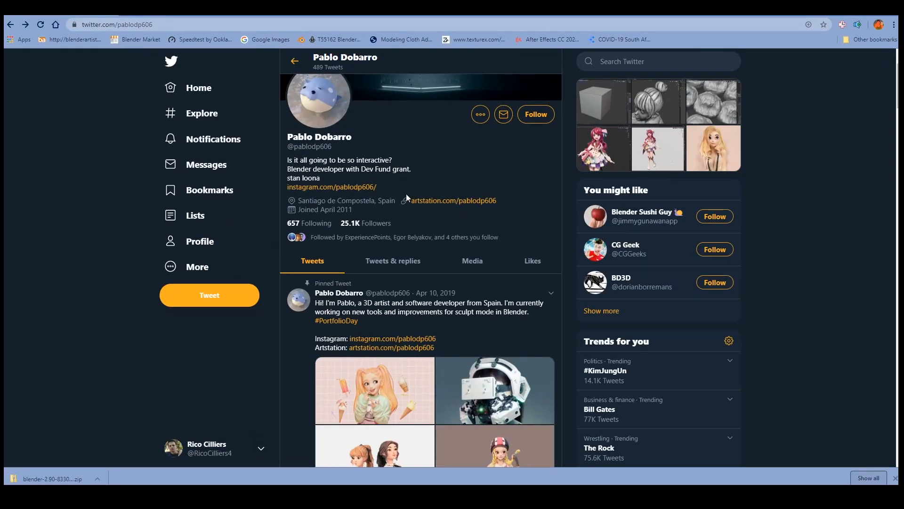
# - Scroll down the developer's Twitter feed to the Blender 2.90 Multires posts
pyautogui.scroll(-3)
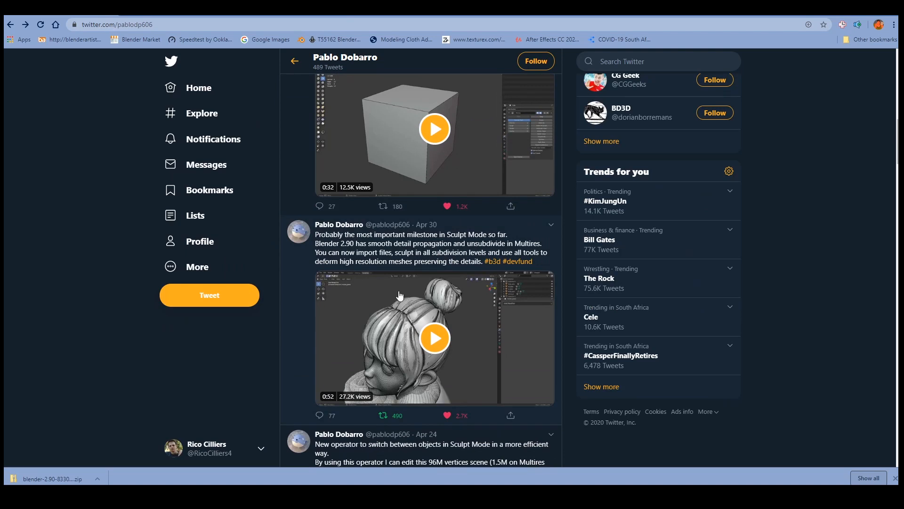
pyautogui.moveTo(422, 300)
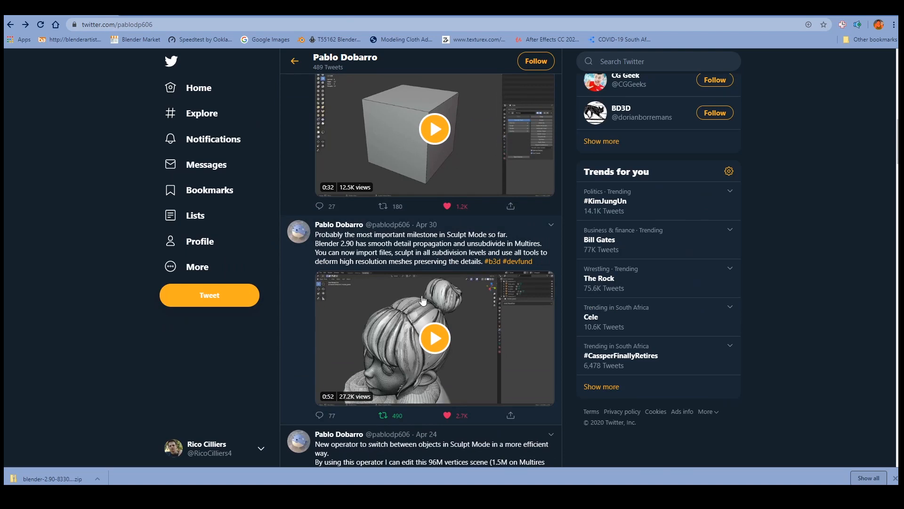
pyautogui.moveTo(419, 300)
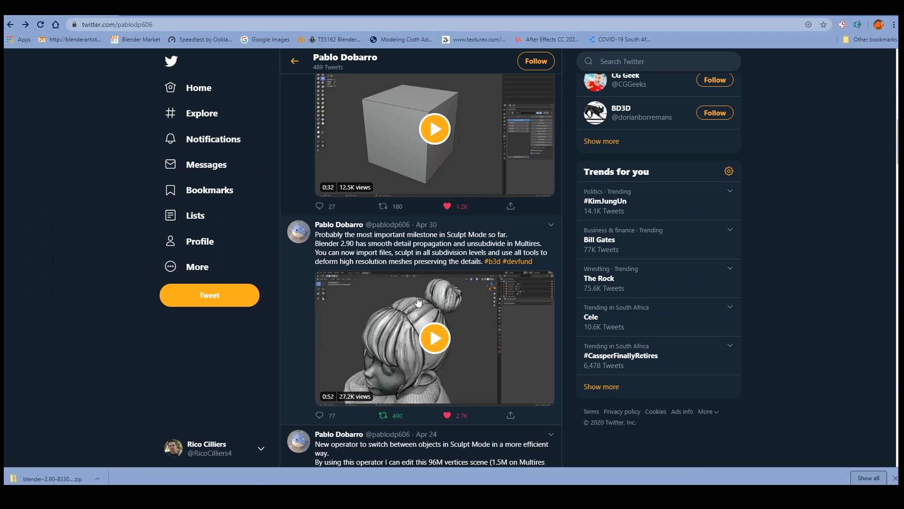
pyautogui.moveTo(429, 295)
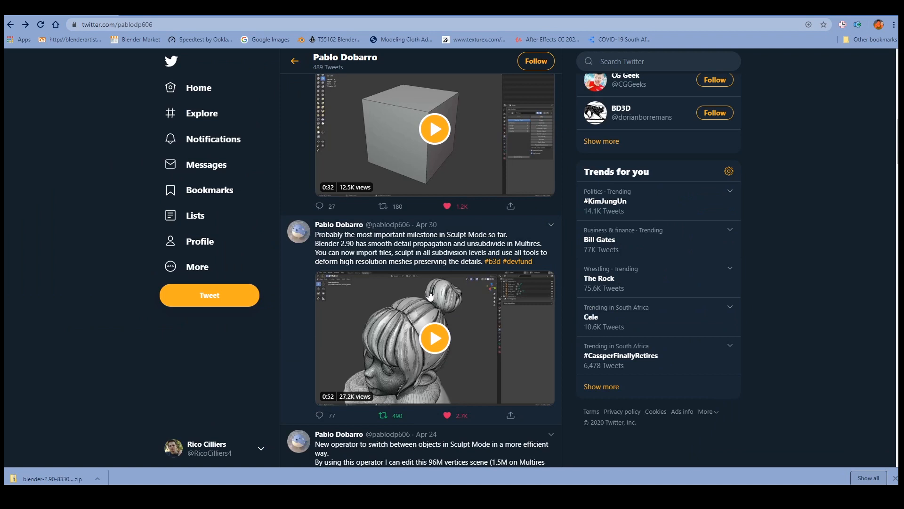
pyautogui.scroll(-3)
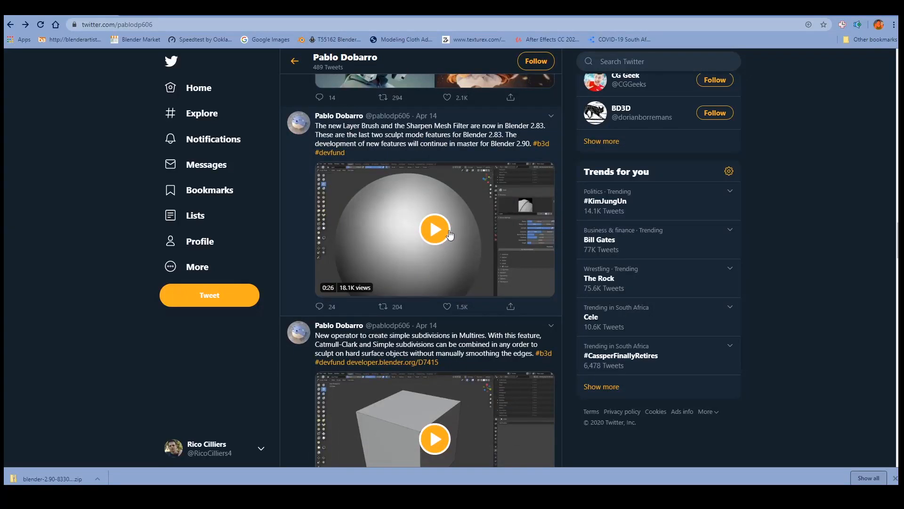
pyautogui.scroll(-3)
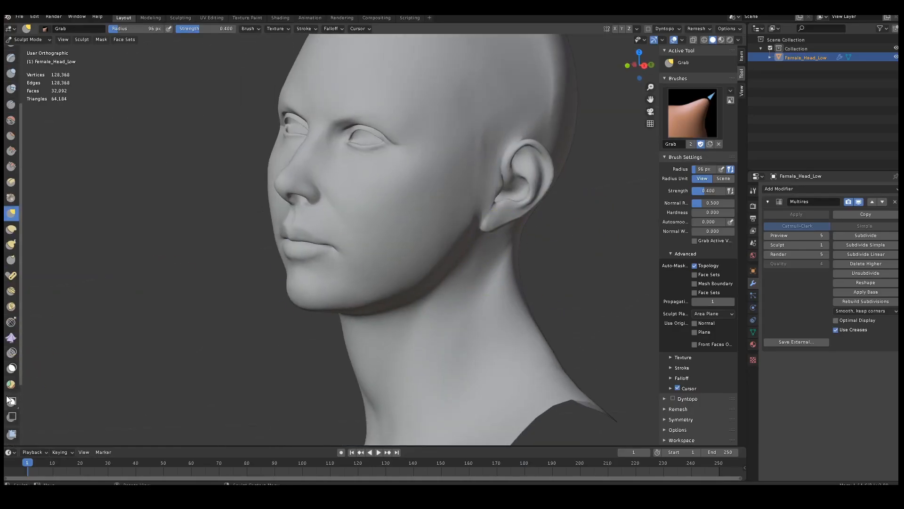
# - Paint coloured face sets on the neck with Draw Face Sets, orbiting to its side
pyautogui.click(10, 384)
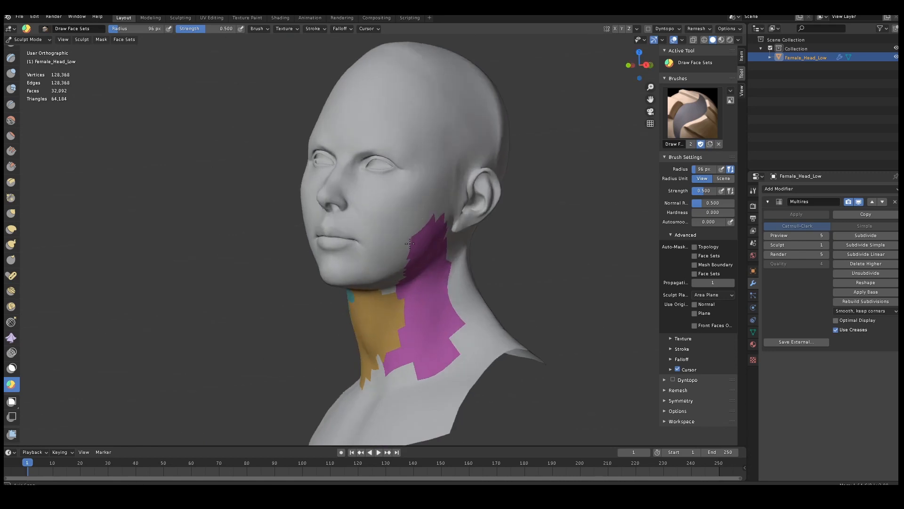
pyautogui.moveTo(409, 242); pyautogui.dragTo(424, 239)
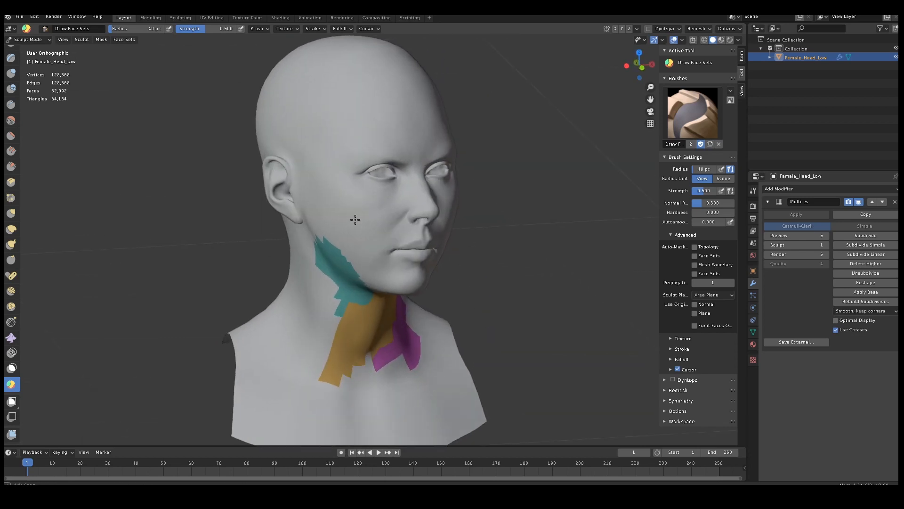
pyautogui.moveTo(355, 219); pyautogui.dragTo(231, 213)
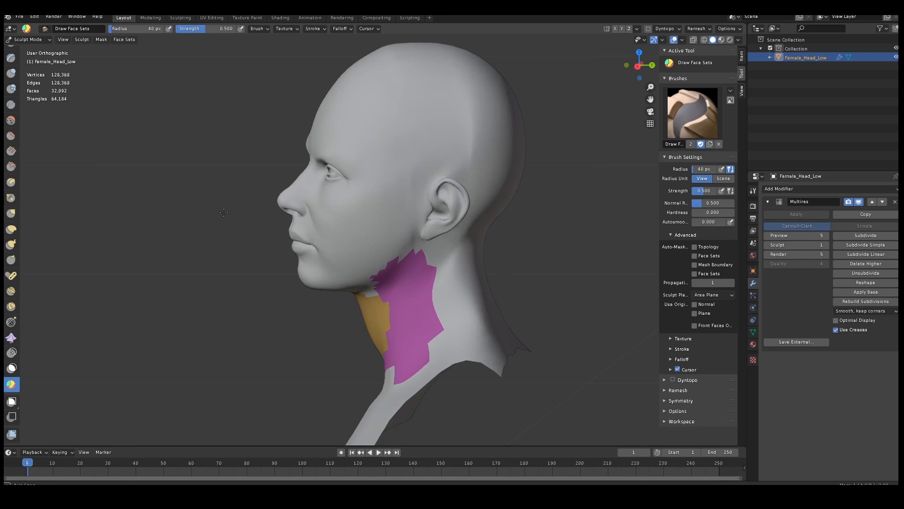